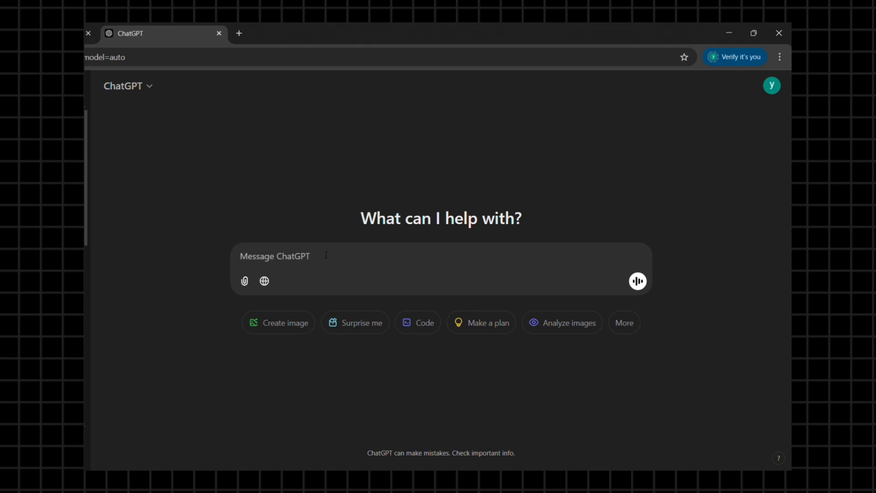
- Send ChatGPT a request to write 10 engaging facts cats and dogs have in common for YouTube Shorts
{"action": "type", "text": "c"}
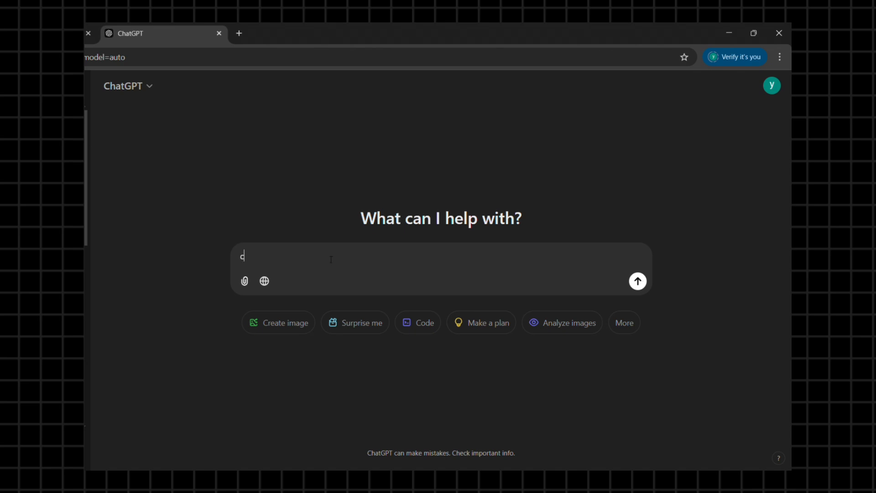
{"action": "type", "text": "reate a"}
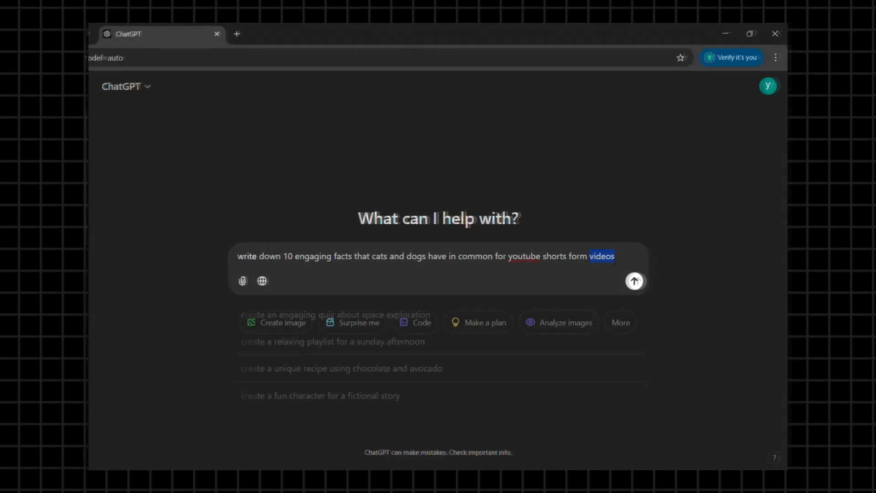
{"action": "key", "text": "ctrl+a"}
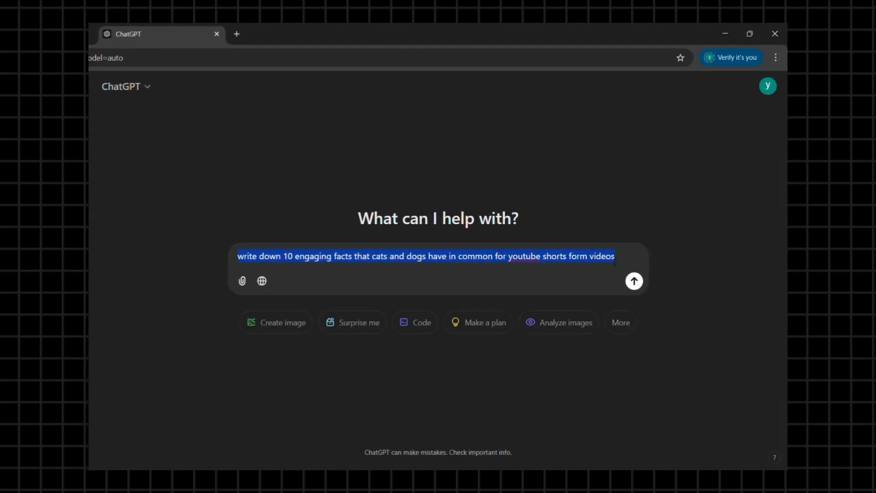
{"action": "key", "text": "Delete"}
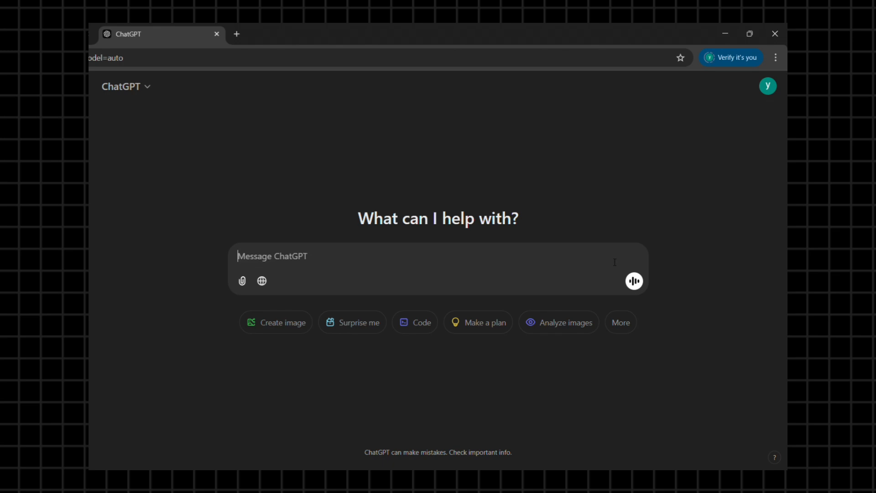
{"action": "type", "text": "write down 10 engaging facts that cats and dogs have in common for youtube shorts form videos"}
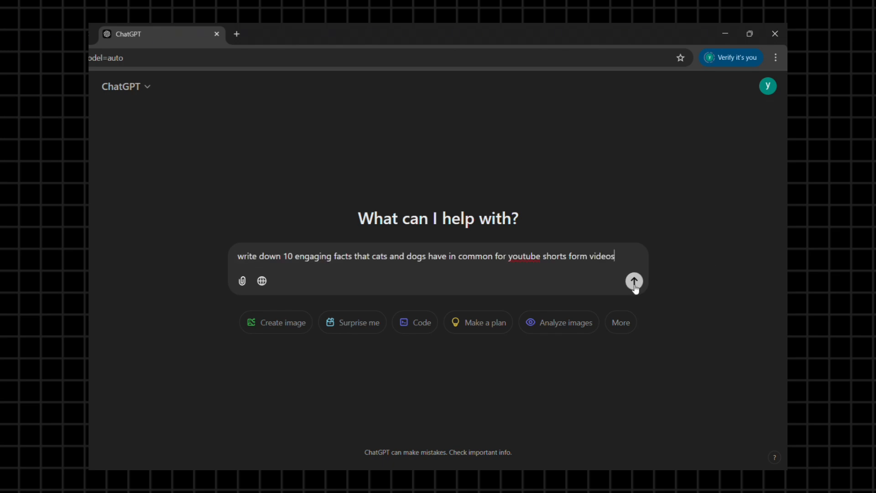
{"action": "left_click", "coordinate": [633, 280]}
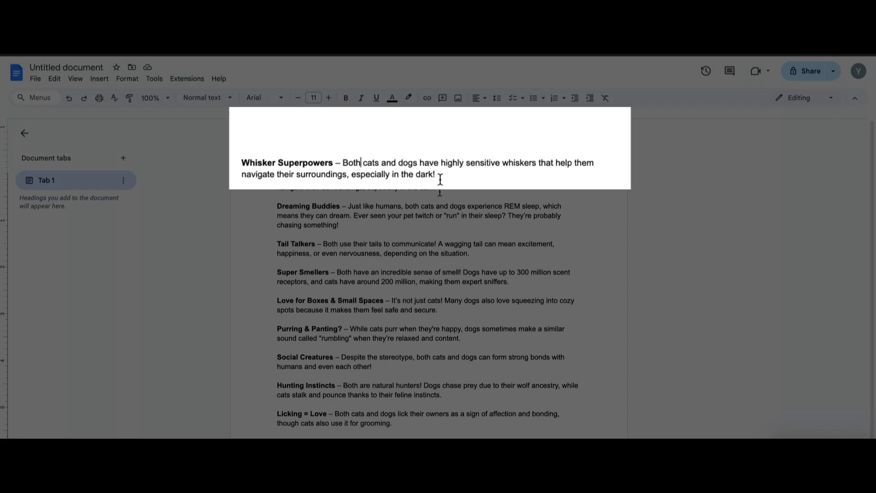
- Replace the Whisker Superpowers description with 'Ever wonder how your cat sneaks up on you in the dark?...'
{"action": "left_click_drag", "start_coordinate": [362, 163], "coordinate": [435, 175]}
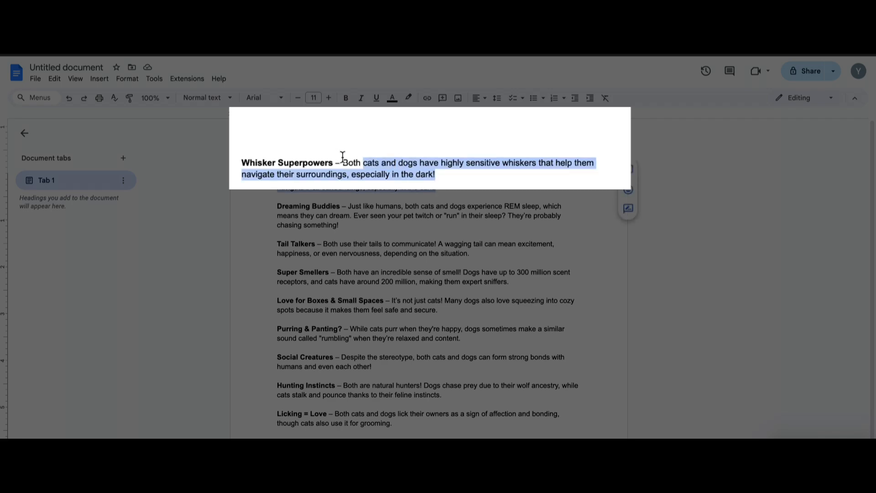
{"action": "key", "text": "Delete"}
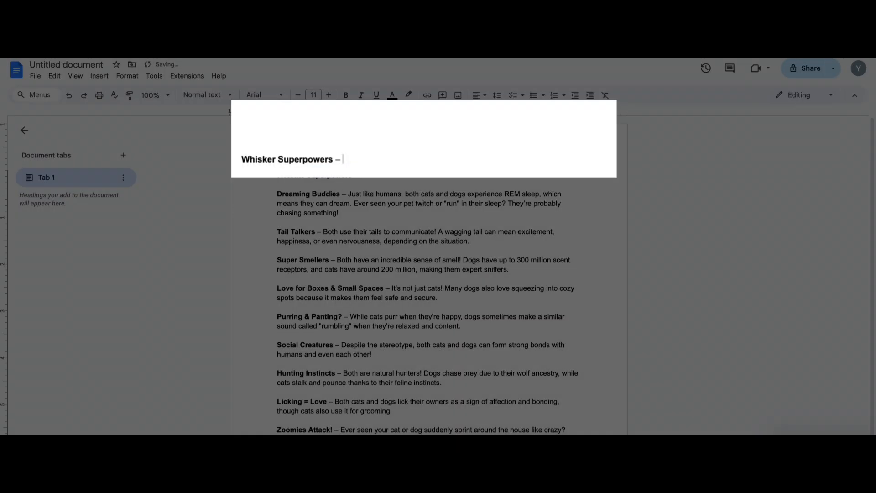
{"action": "type", "text": "Ever wonder how your cat sneaks up on you in the dark? That's because both cats and dogs have super-powered night vision!"}
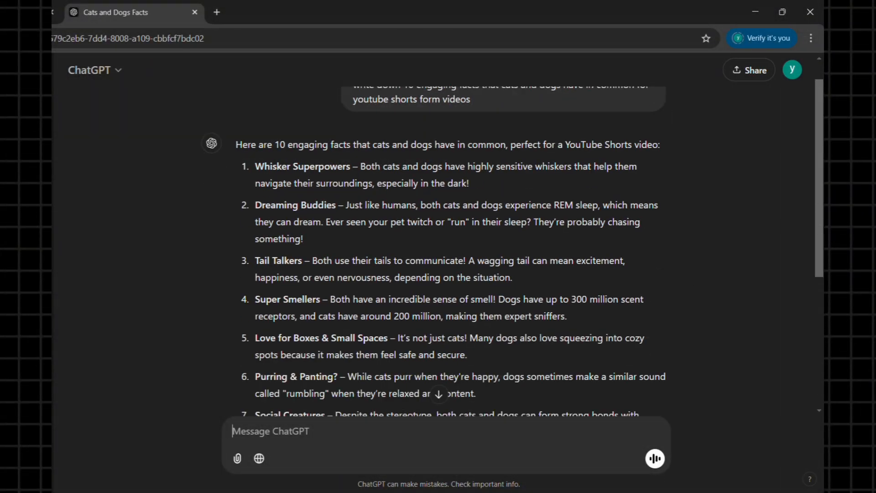
- Send ChatGPT a request for 10 creative Leonardo AI image prompts featuring cats and dogs from the facts
{"action": "type", "text": "base on the facts above create 10 creative image prompts for leonardo ai featuring cats and dogs"}
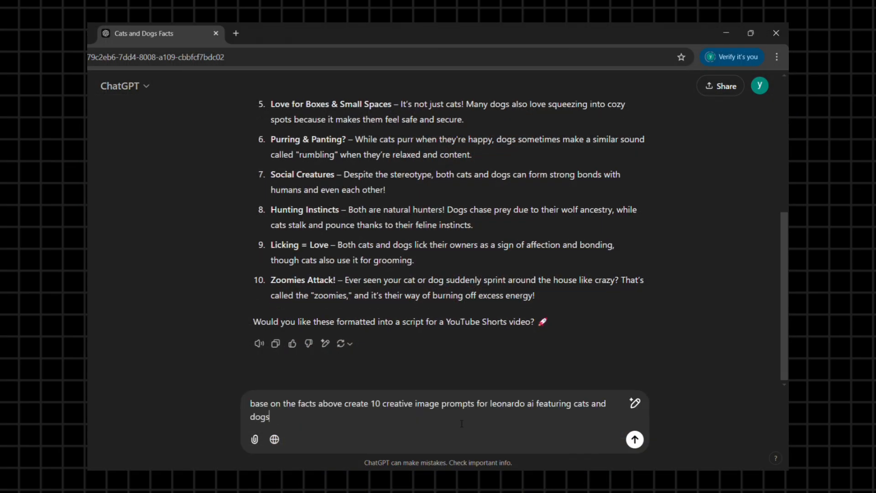
{"action": "left_click", "coordinate": [634, 438]}
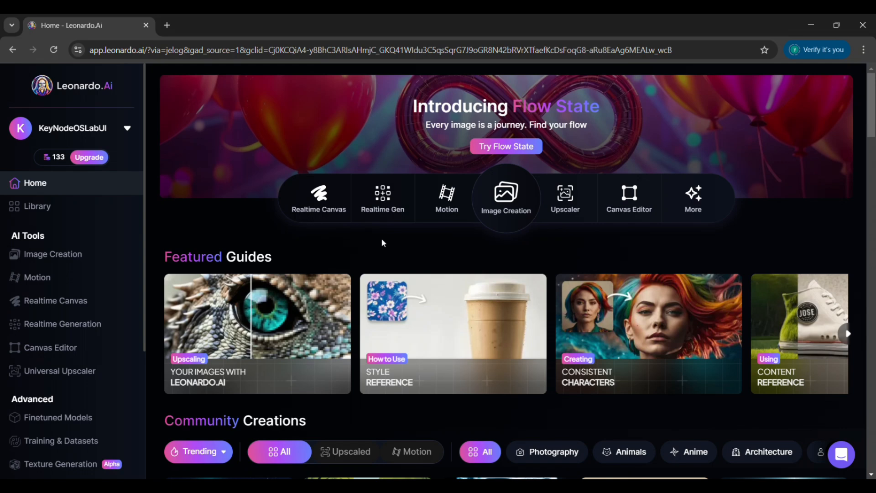
{"action": "mouse_move", "coordinate": [512, 255]}
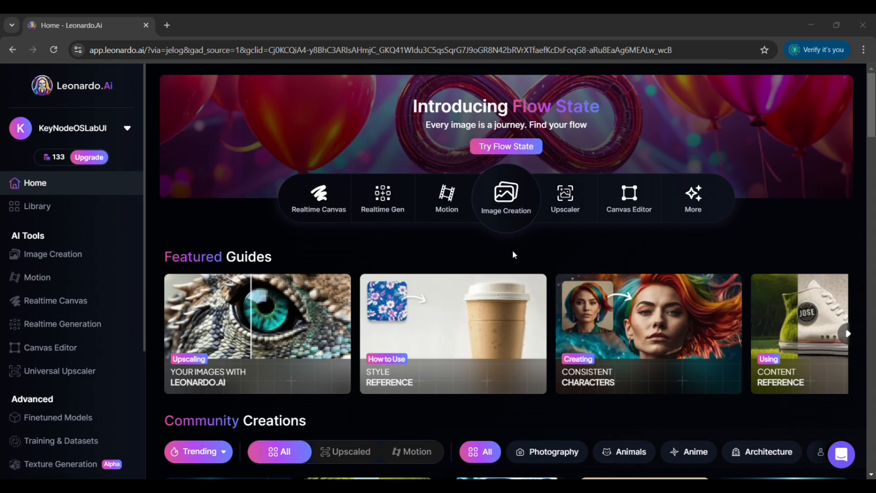
- Start an Image Creation with the Anime model and a tall TikTok 9:16 aspect ratio
{"action": "left_click", "coordinate": [505, 198]}
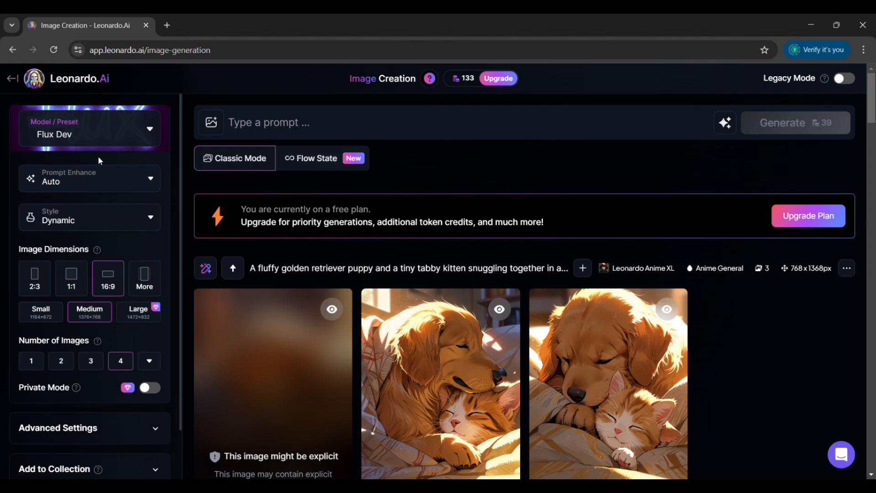
{"action": "left_click", "coordinate": [88, 128]}
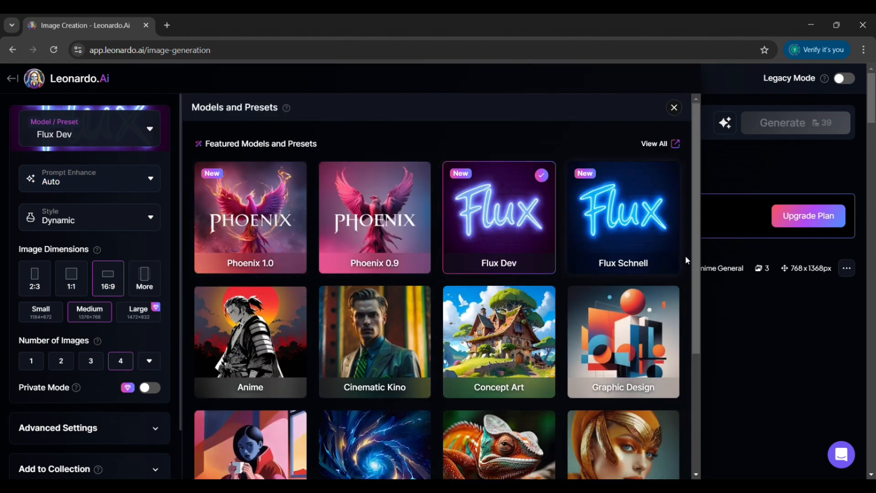
{"action": "mouse_move", "coordinate": [273, 339]}
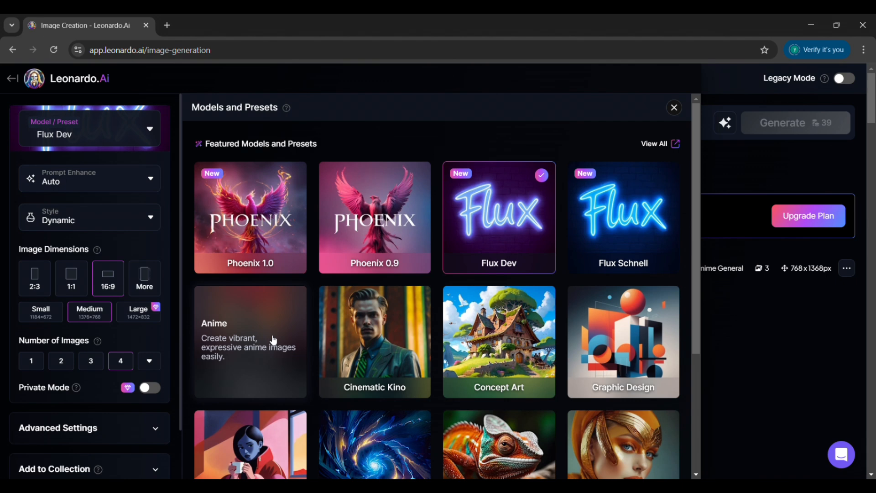
{"action": "left_click", "coordinate": [250, 340]}
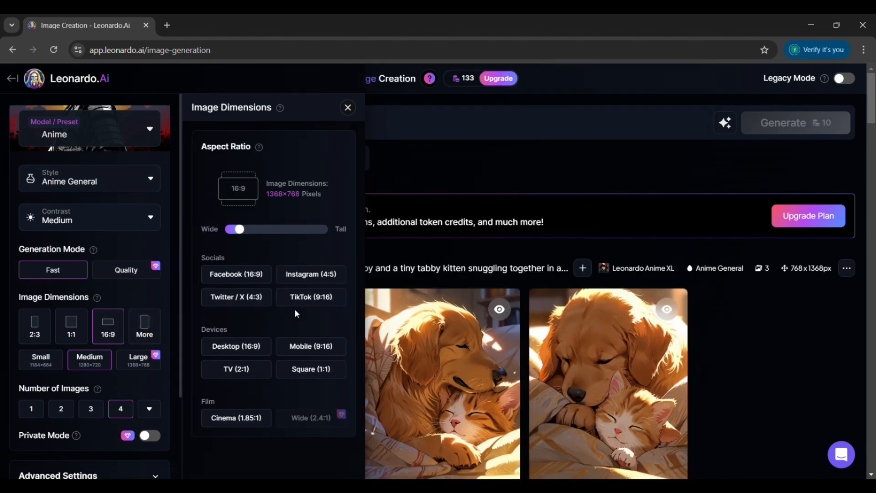
{"action": "left_click", "coordinate": [311, 296]}
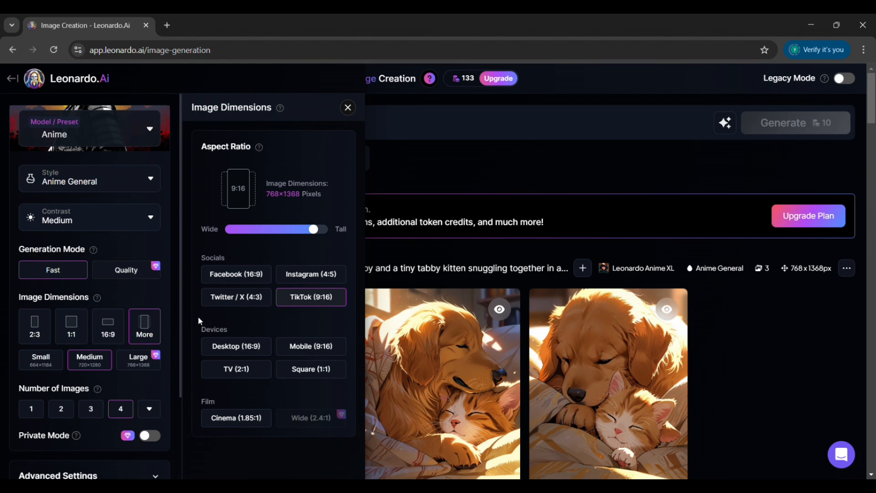
{"action": "mouse_move", "coordinate": [175, 303]}
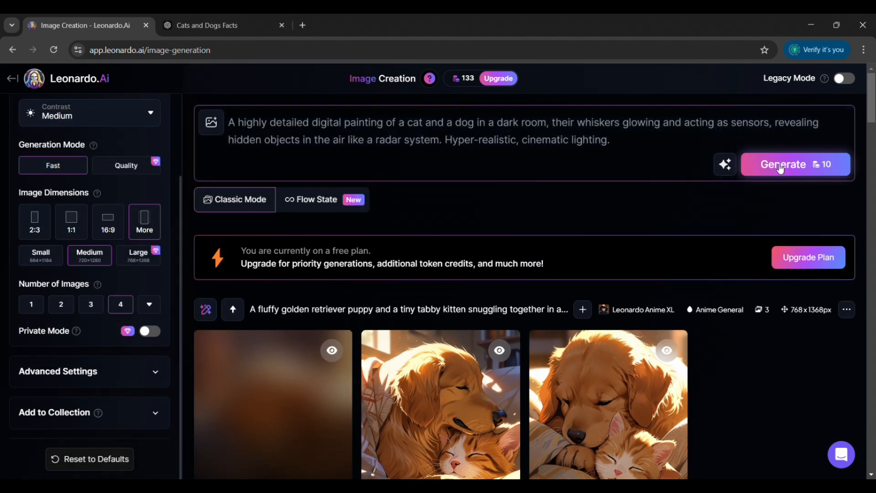
- Generate the dark room and cozy living room image sets and download one image from each
{"action": "left_click", "coordinate": [782, 164]}
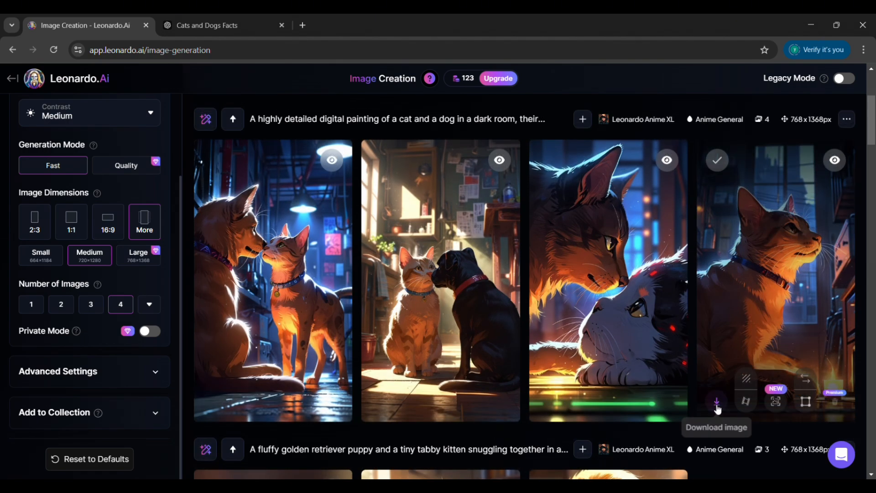
{"action": "left_click", "coordinate": [716, 403]}
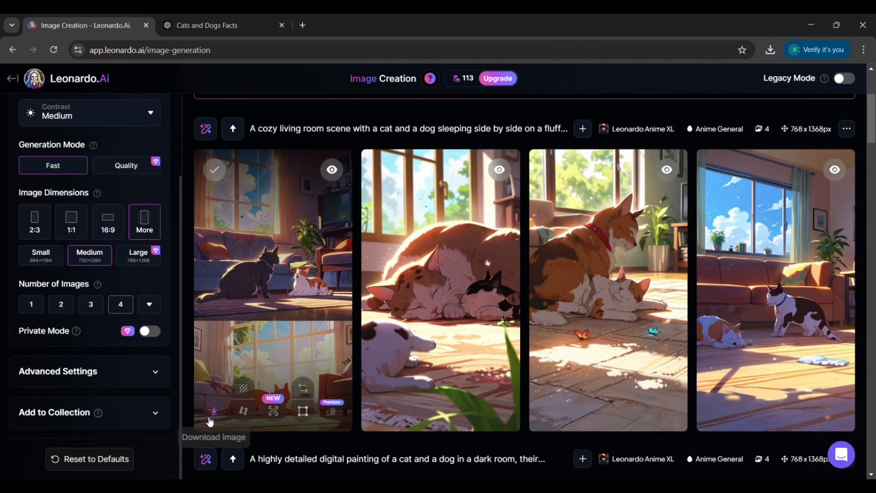
{"action": "left_click", "coordinate": [651, 90]}
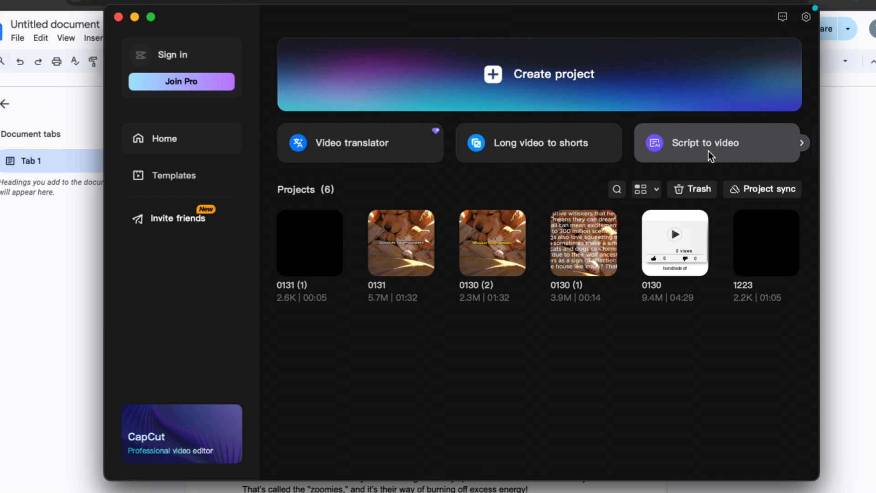
- Start Script to video with the pasted facts script, keep the Professional Male voice, and choose a generation option
{"action": "left_click", "coordinate": [707, 142]}
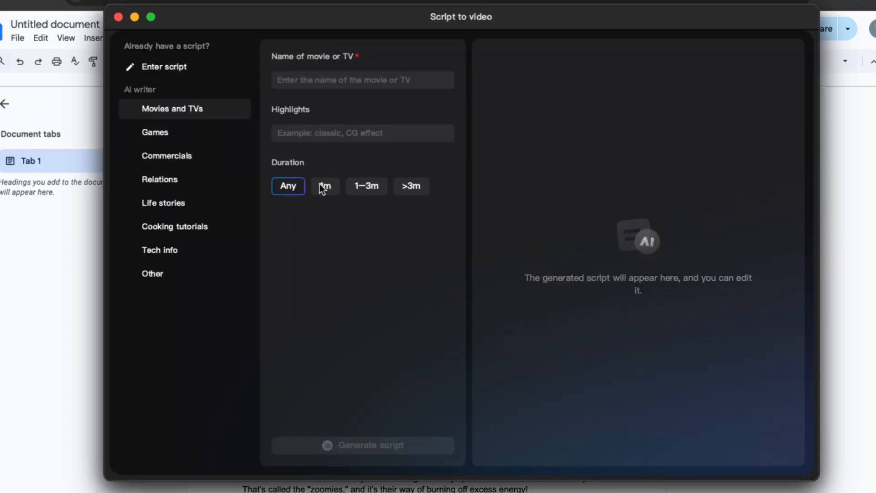
{"action": "left_click", "coordinate": [163, 66]}
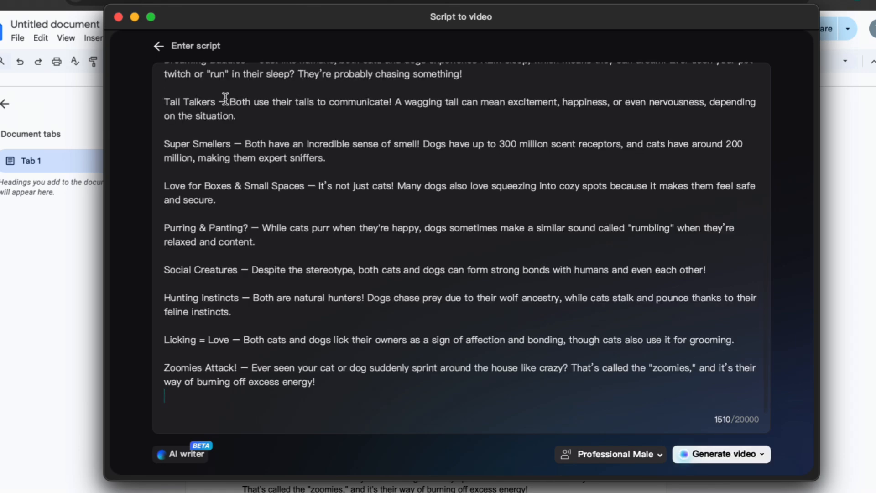
{"action": "left_click", "coordinate": [608, 453]}
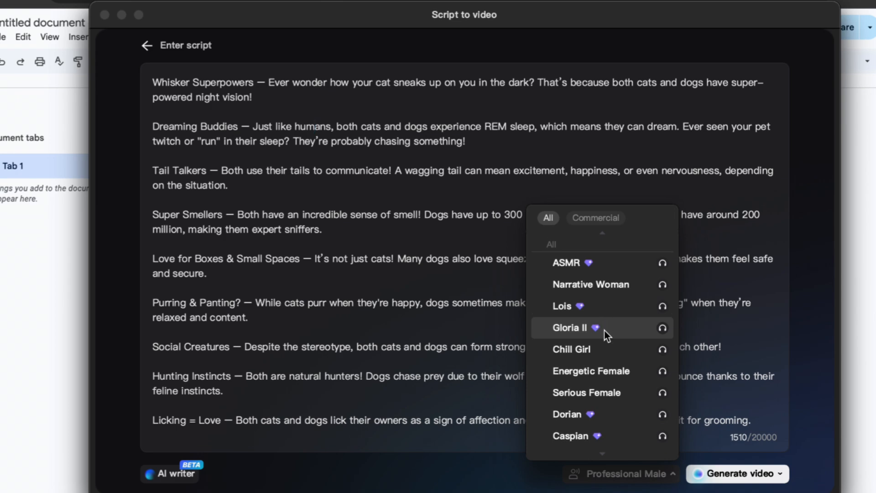
{"action": "scroll", "scroll_direction": "down", "scroll_amount": 3}
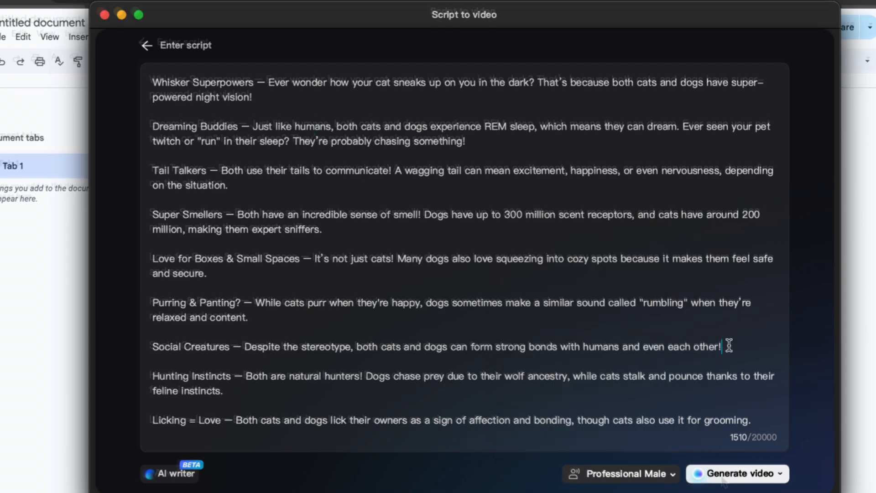
{"action": "left_click", "coordinate": [736, 473]}
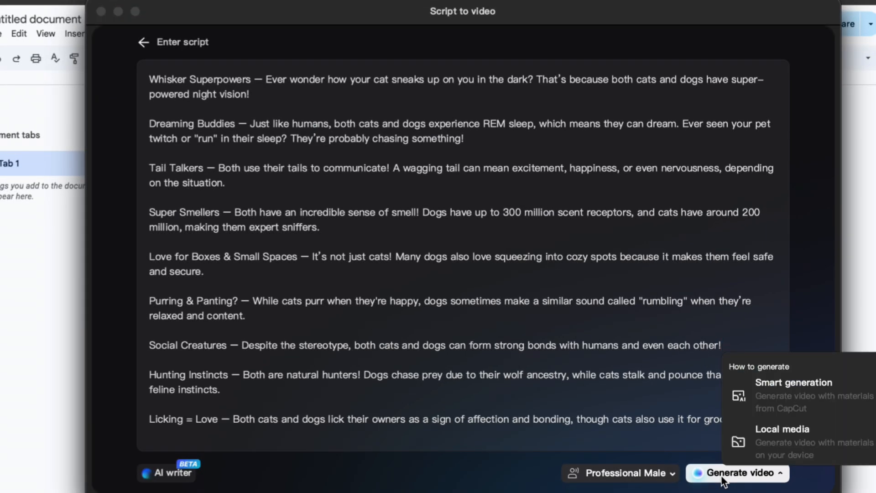
{"action": "mouse_move", "coordinate": [782, 436]}
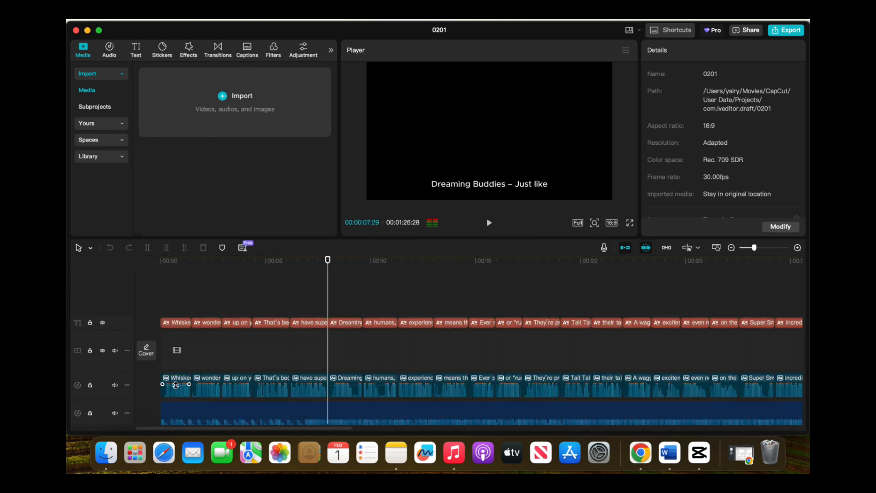
- Merge the first fact's narration clips into a compound clip
{"action": "left_click", "coordinate": [175, 385]}
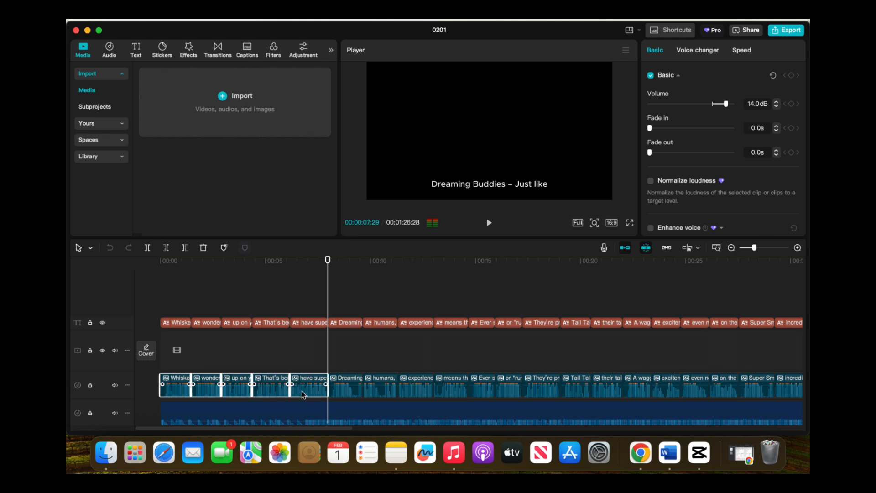
{"action": "right_click", "coordinate": [302, 395]}
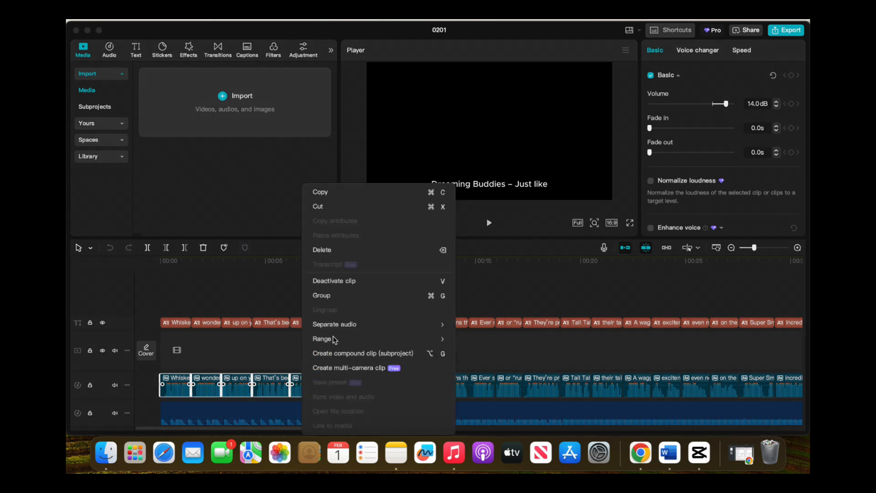
{"action": "mouse_move", "coordinate": [352, 353]}
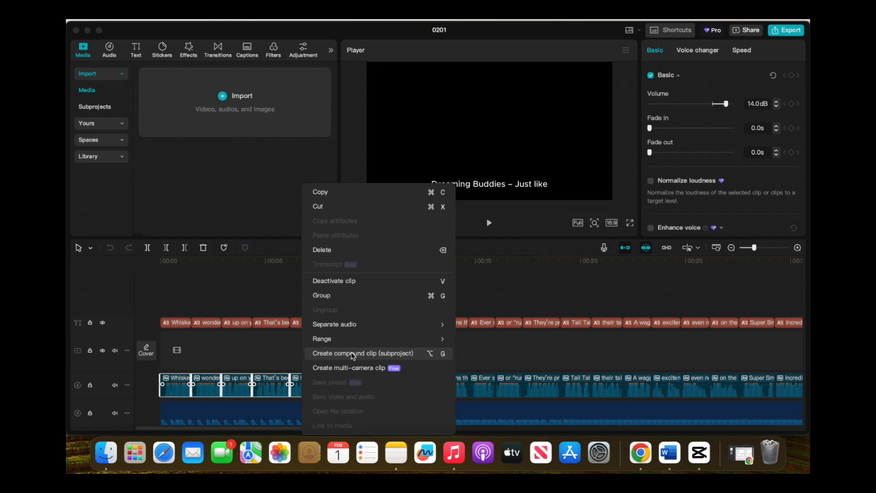
{"action": "left_click", "coordinate": [362, 352]}
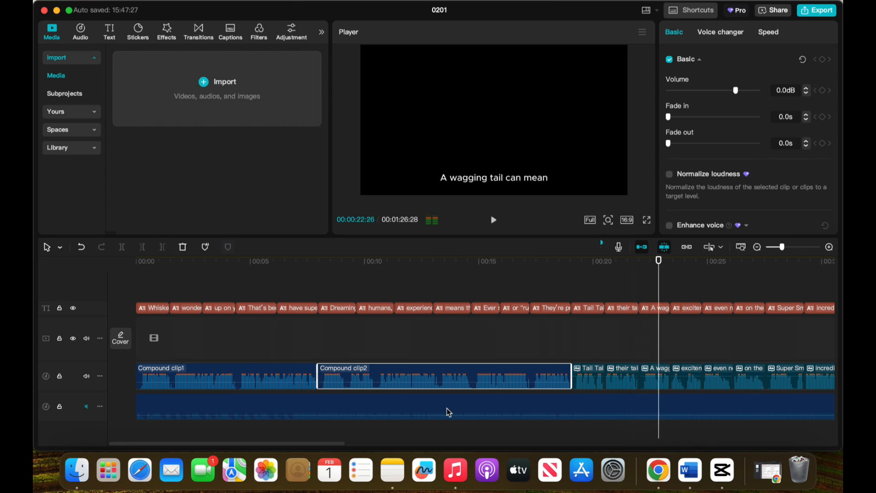
- Merge the next fact's narration into another compound clip and start a media import
{"action": "left_click", "coordinate": [492, 219]}
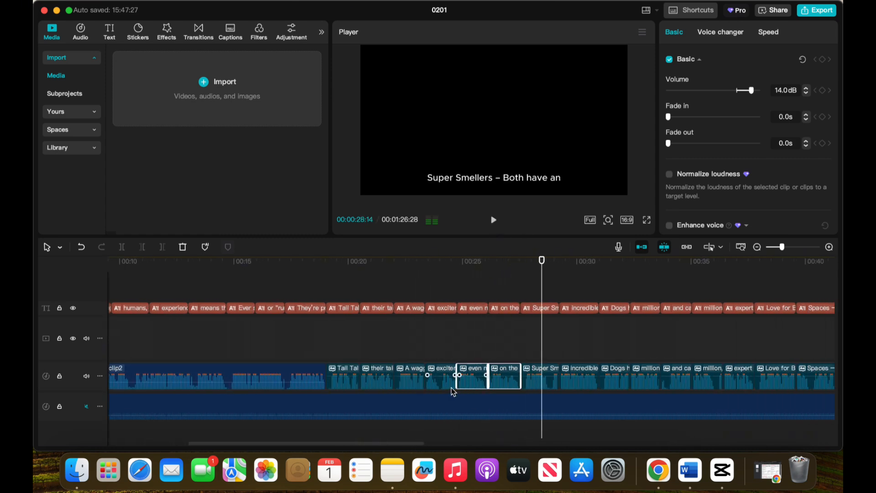
{"action": "right_click", "coordinate": [453, 377]}
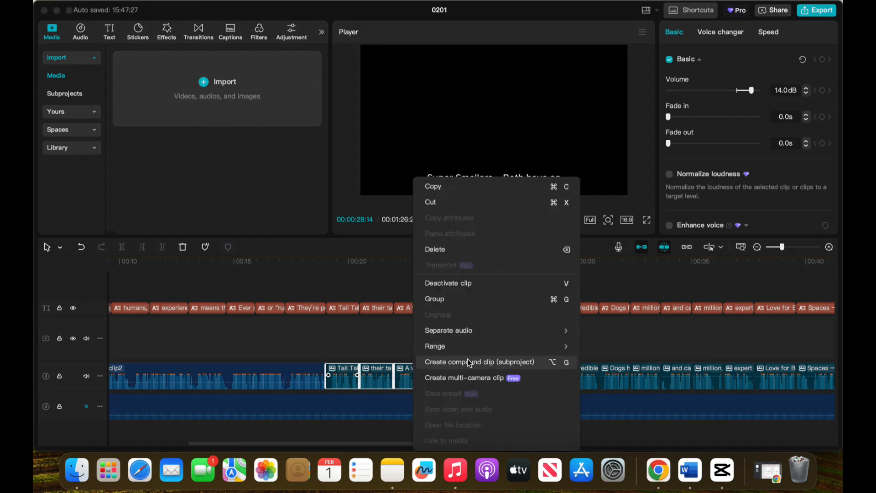
{"action": "left_click", "coordinate": [479, 362]}
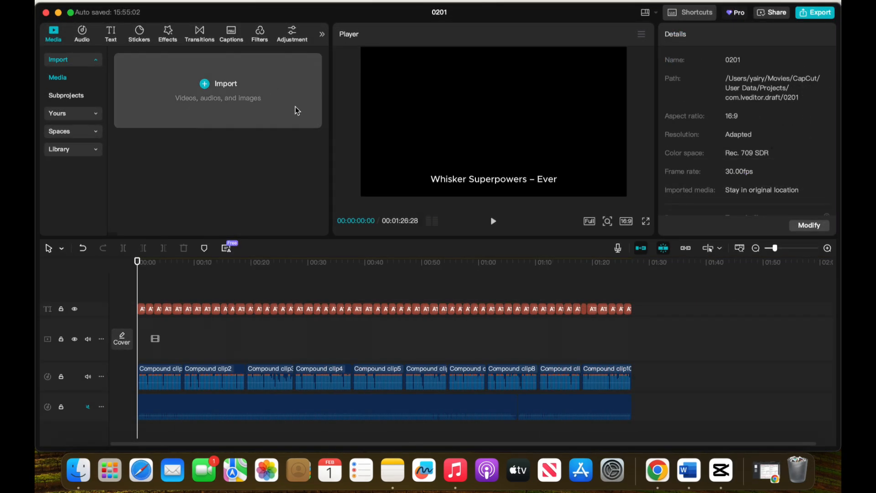
{"action": "left_click", "coordinate": [226, 84]}
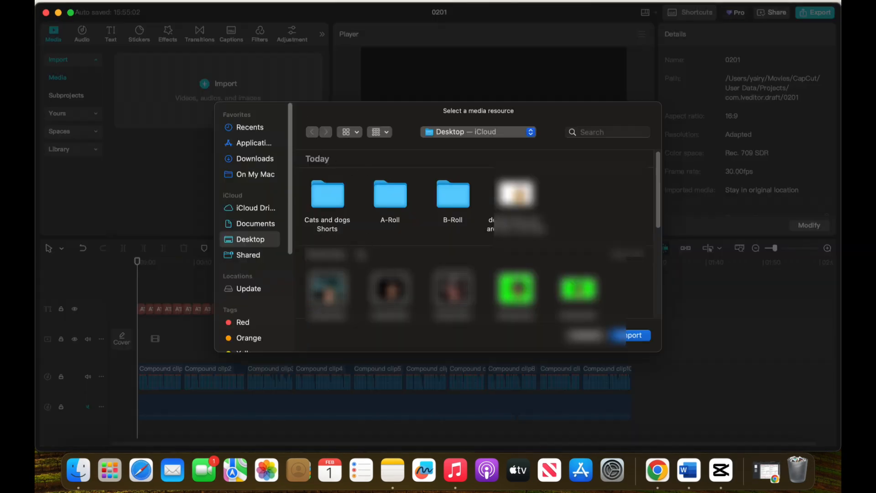
- Import the Cats and dogs Shorts folder into Media and open it
{"action": "left_click", "coordinate": [328, 193]}
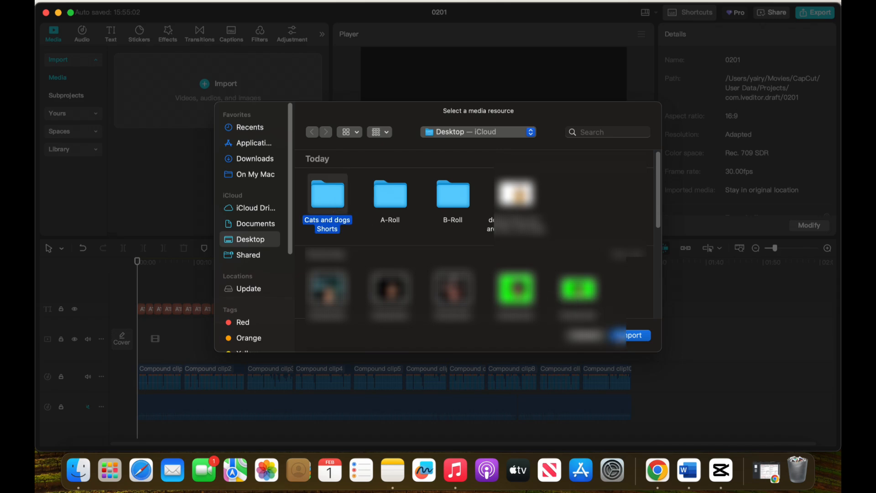
{"action": "left_click", "coordinate": [629, 335]}
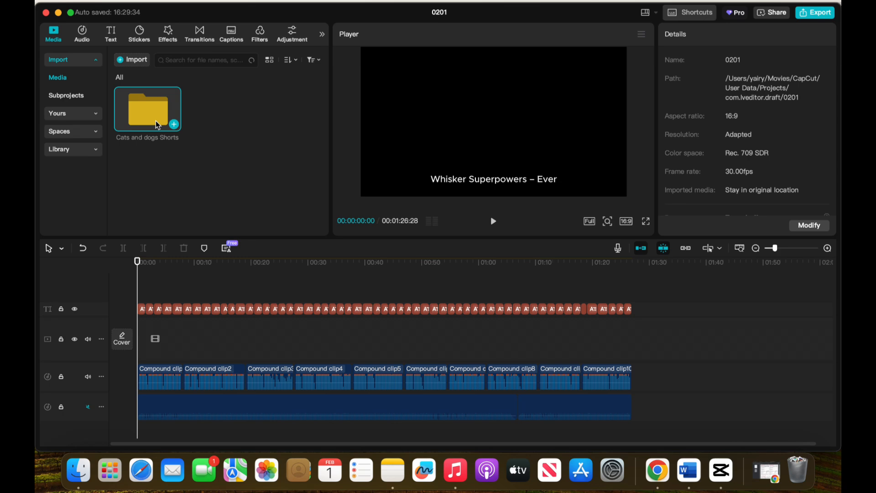
{"action": "double_click", "coordinate": [148, 108]}
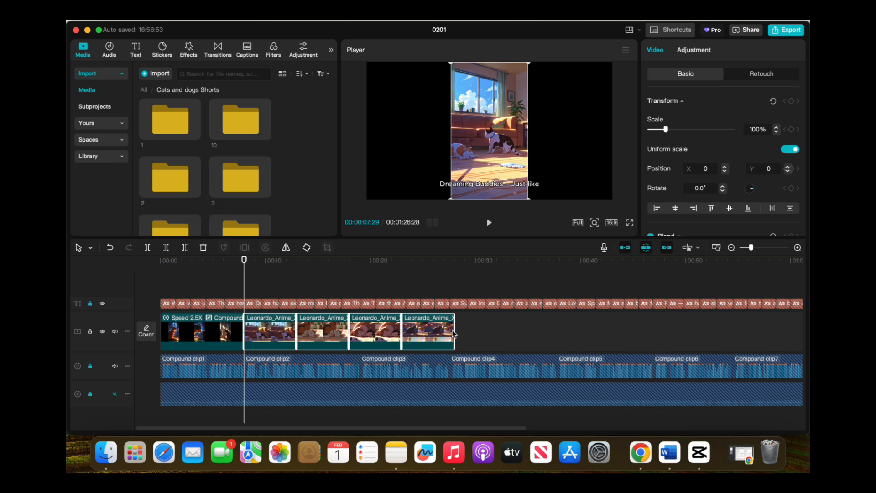
{"action": "mouse_move", "coordinate": [459, 325]}
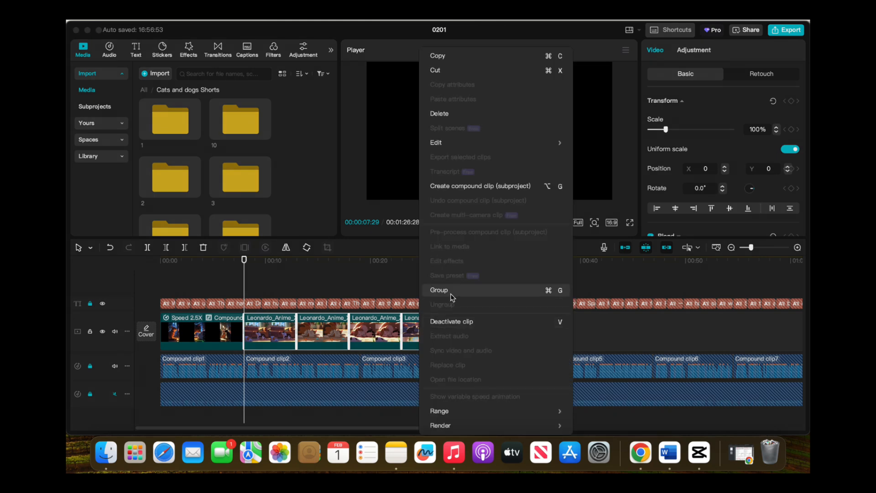
{"action": "mouse_move", "coordinate": [454, 185]}
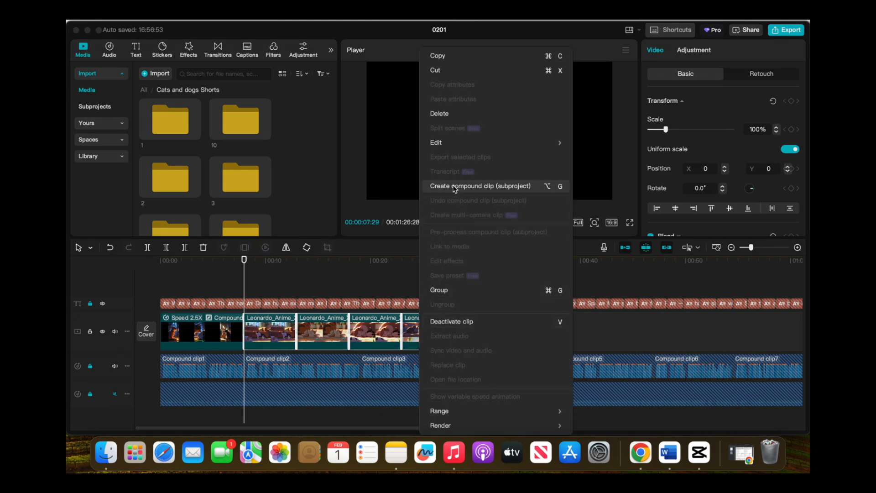
- Merge the first fact's image clips on the video track into one compound clip
{"action": "left_click", "coordinate": [481, 186]}
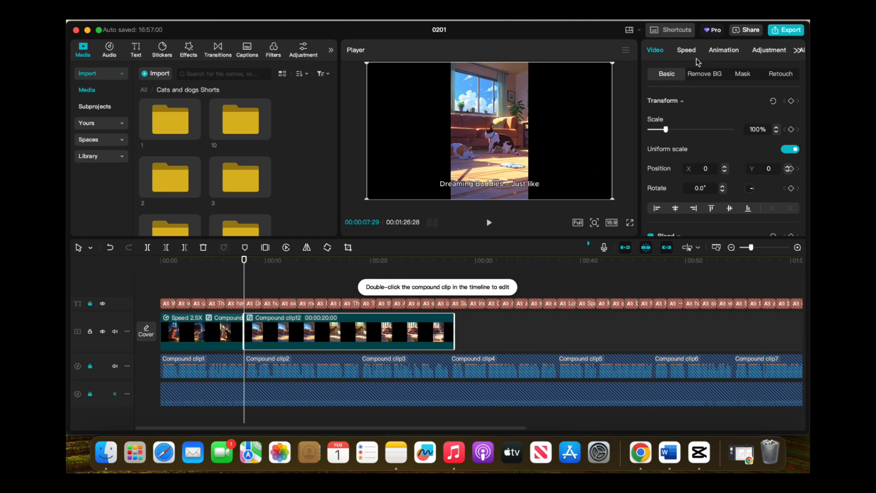
{"action": "left_click", "coordinate": [686, 50]}
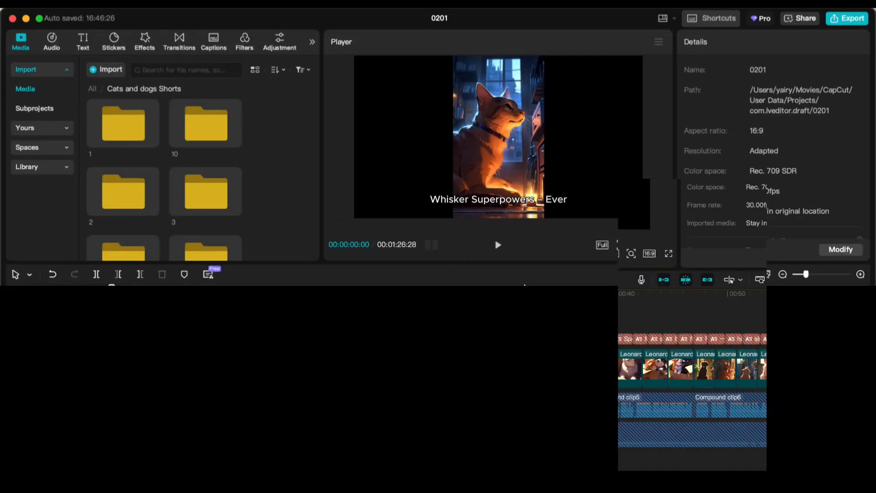
{"action": "mouse_move", "coordinate": [652, 265]}
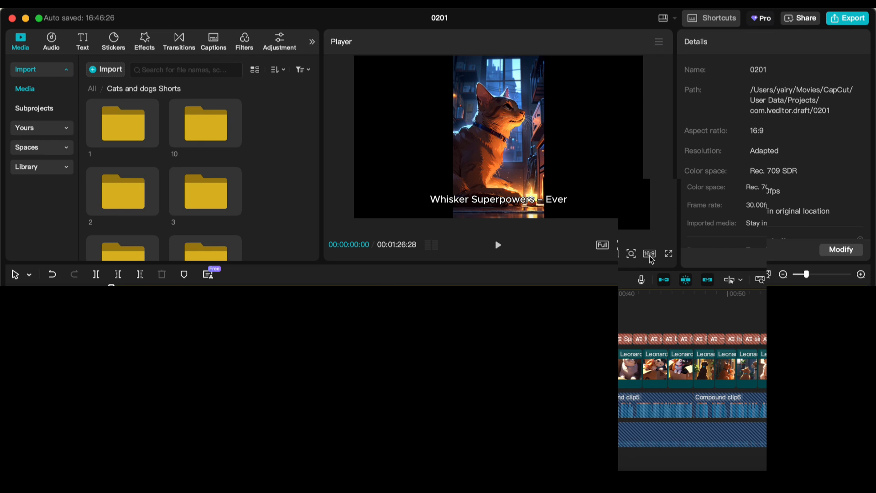
- Set the project aspect ratio to vertical 9:16
{"action": "left_click", "coordinate": [649, 254]}
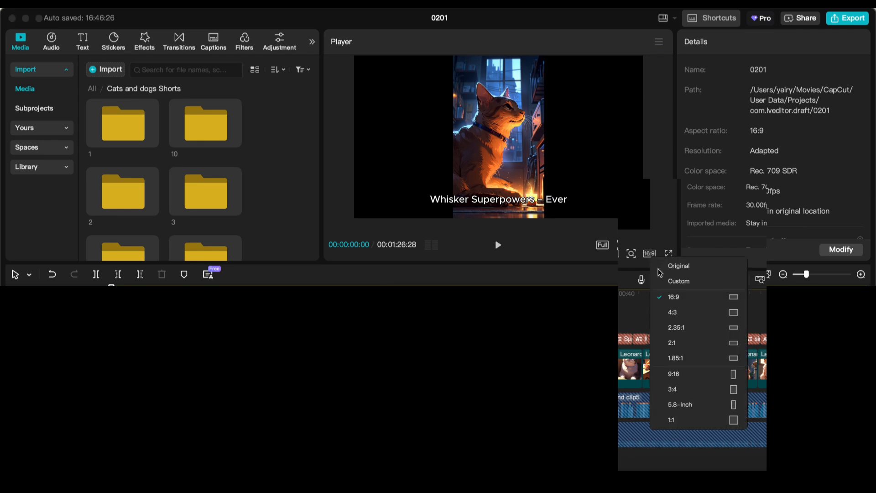
{"action": "mouse_move", "coordinate": [697, 373]}
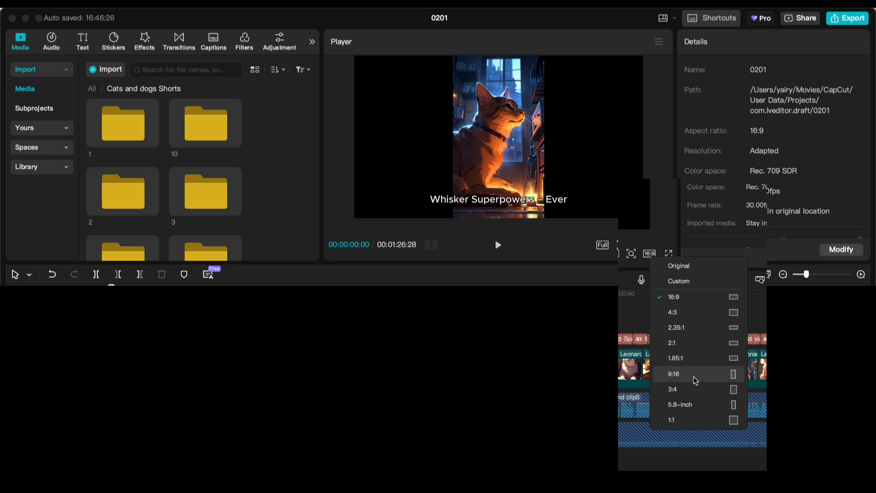
{"action": "left_click", "coordinate": [674, 373]}
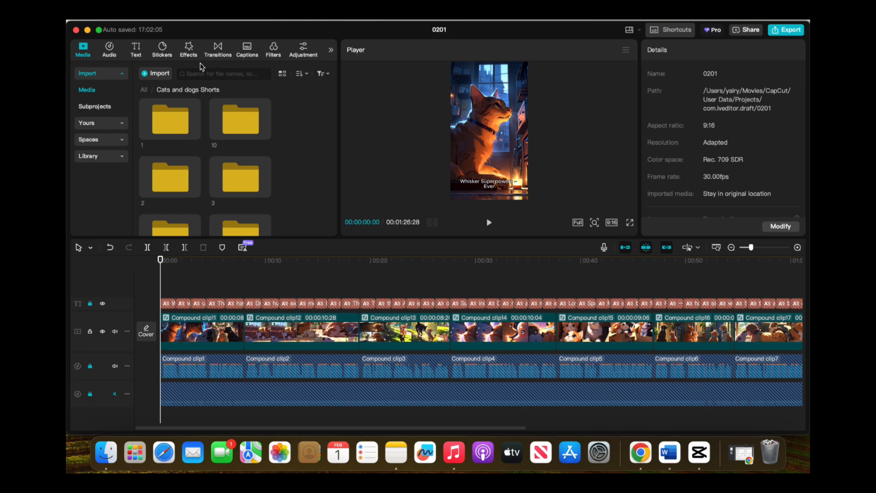
- Search the video effects library for 'gold' to find the Gold Dust effect
{"action": "left_click", "coordinate": [187, 49]}
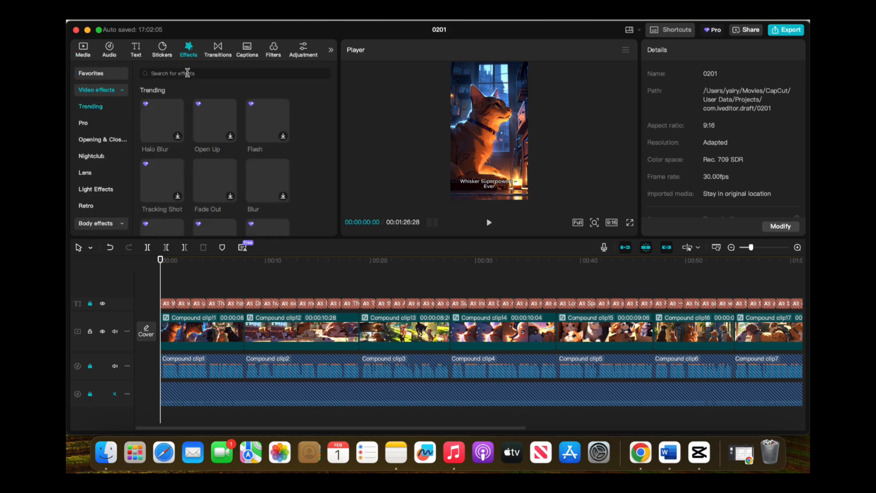
{"action": "left_click", "coordinate": [190, 73]}
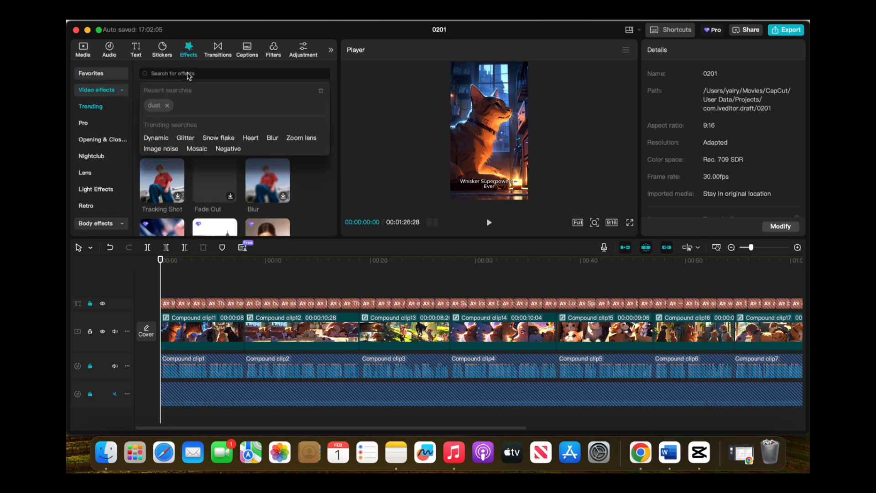
{"action": "type", "text": "gold dust"}
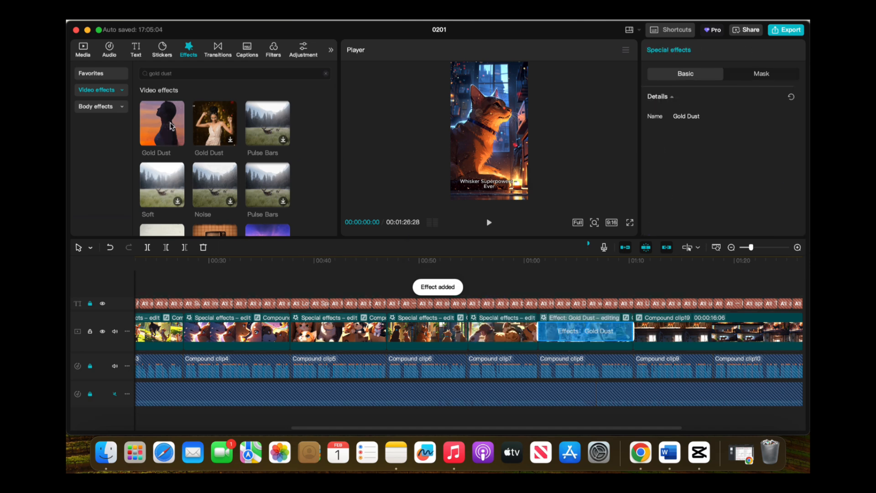
- Apply the Zoom 1 combo animation to the first clip and Bounce 1 to the second
{"action": "left_click", "coordinate": [723, 49]}
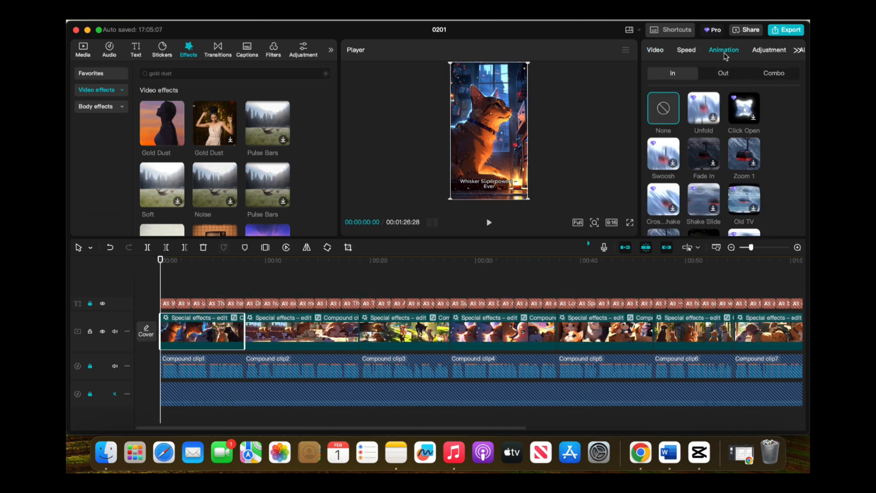
{"action": "left_click", "coordinate": [773, 73]}
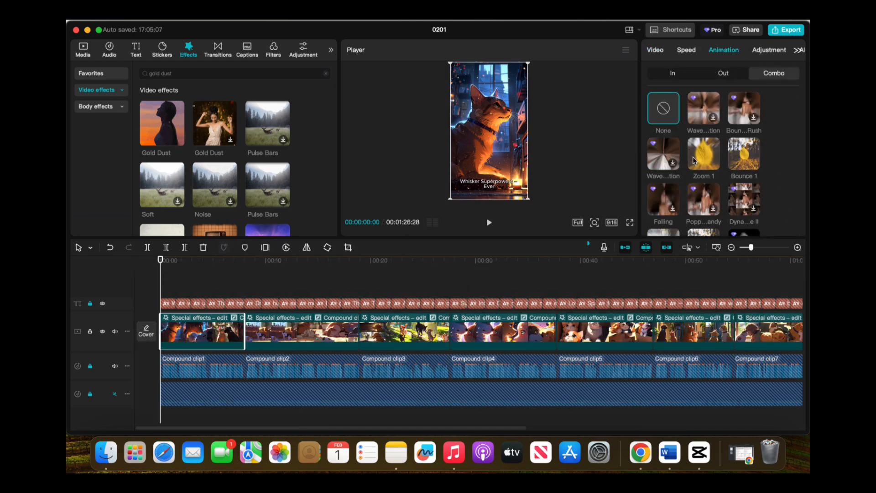
{"action": "left_click", "coordinate": [704, 155]}
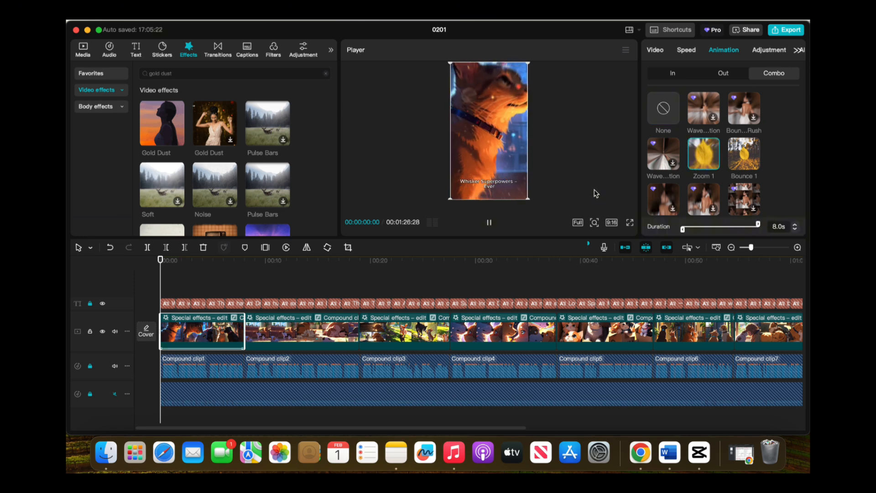
{"action": "left_click", "coordinate": [300, 329]}
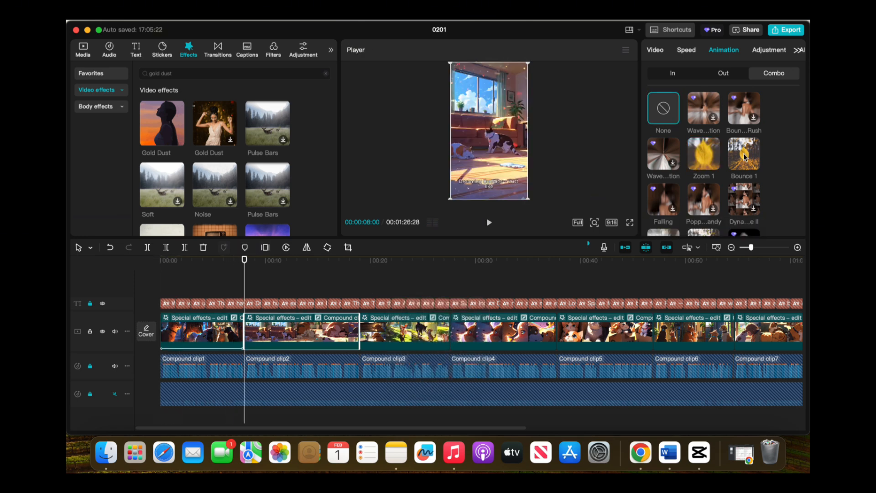
{"action": "left_click", "coordinate": [488, 222]}
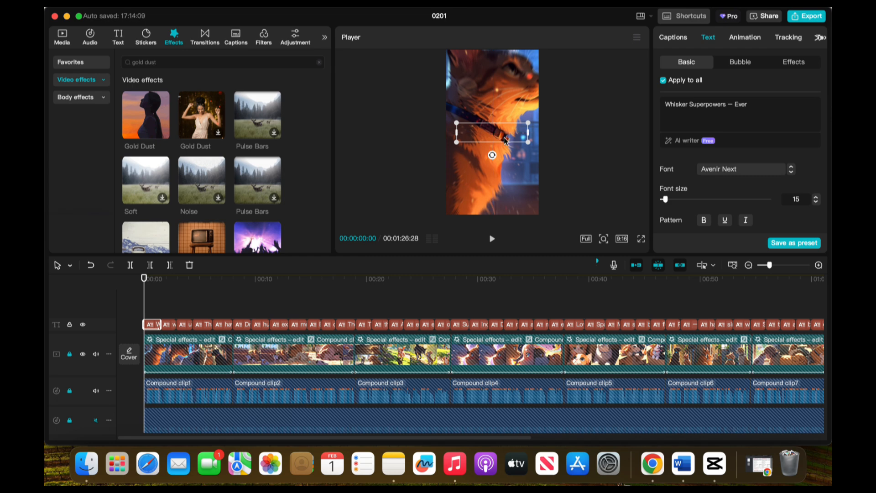
{"action": "mouse_move", "coordinate": [399, 293]}
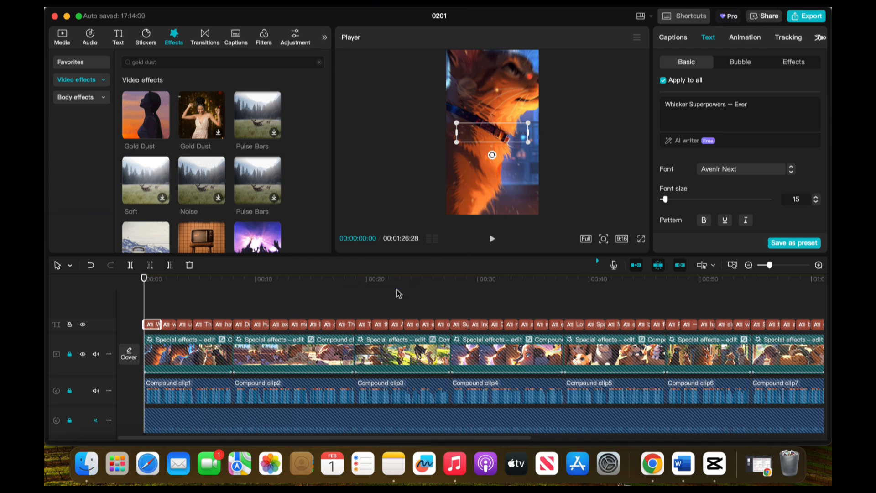
- Colour the captions yellow with a ~49 black stroke and a shadow, then show the caption list
{"action": "left_click", "coordinate": [741, 169]}
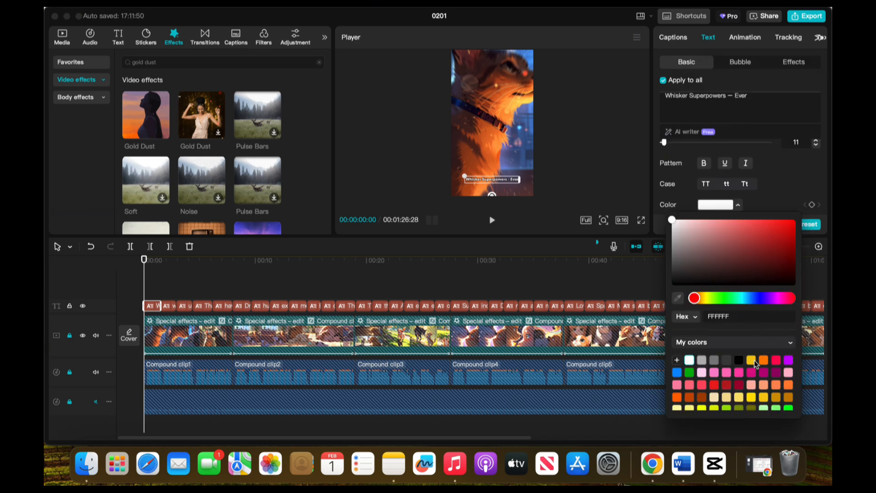
{"action": "left_click", "coordinate": [751, 360]}
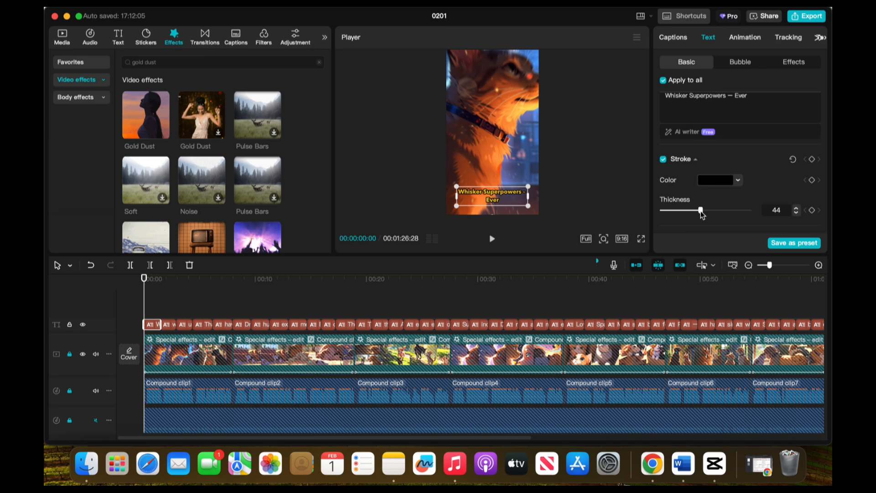
{"action": "left_click_drag", "start_coordinate": [700, 210], "coordinate": [705, 209]}
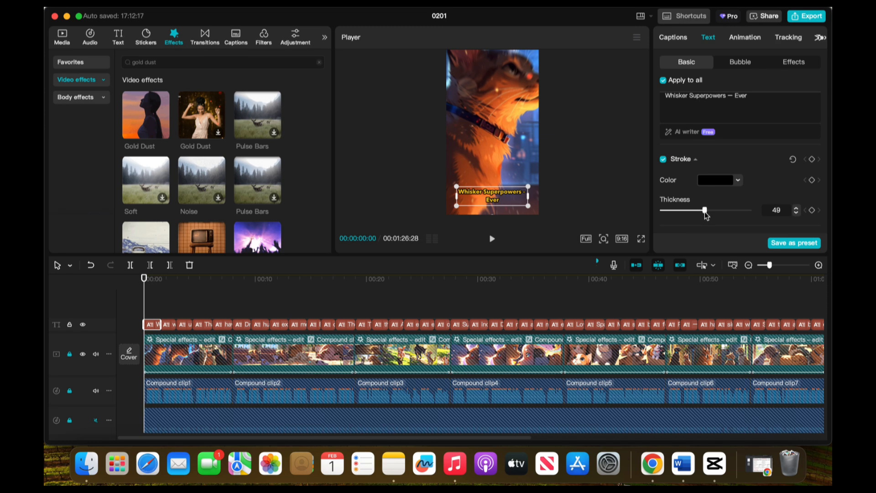
{"action": "left_click", "coordinate": [663, 188]}
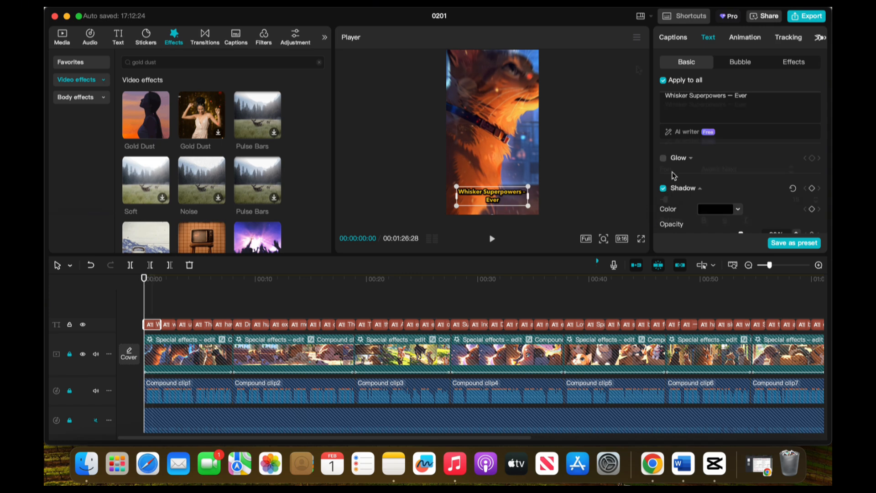
{"action": "left_click", "coordinate": [673, 37]}
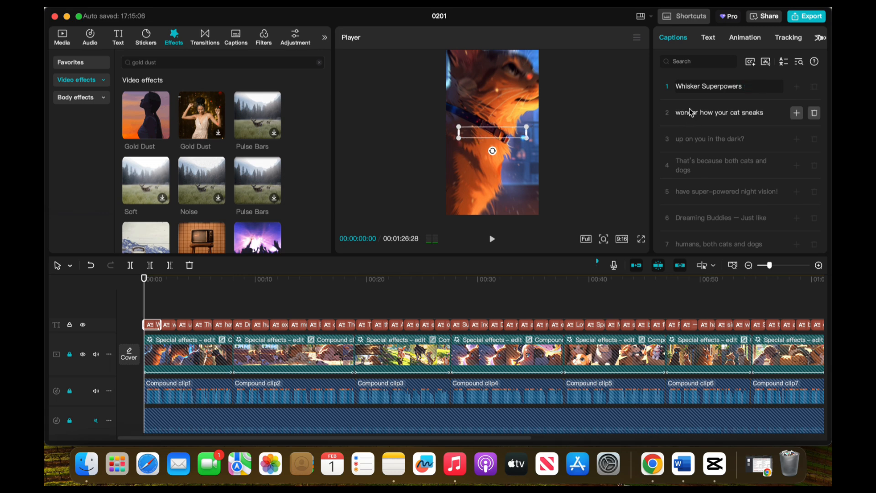
- Toggle Apply to all off and on so the yellow style covers every caption line
{"action": "left_click", "coordinate": [719, 113]}
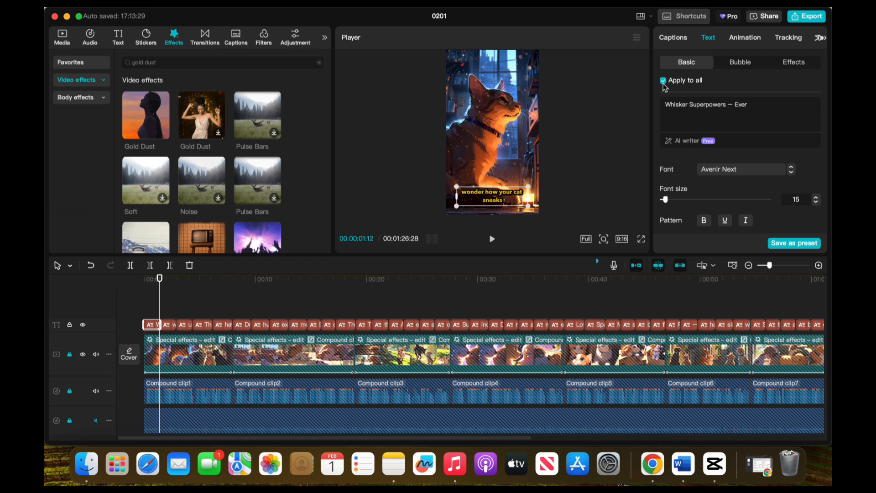
{"action": "left_click", "coordinate": [663, 80]}
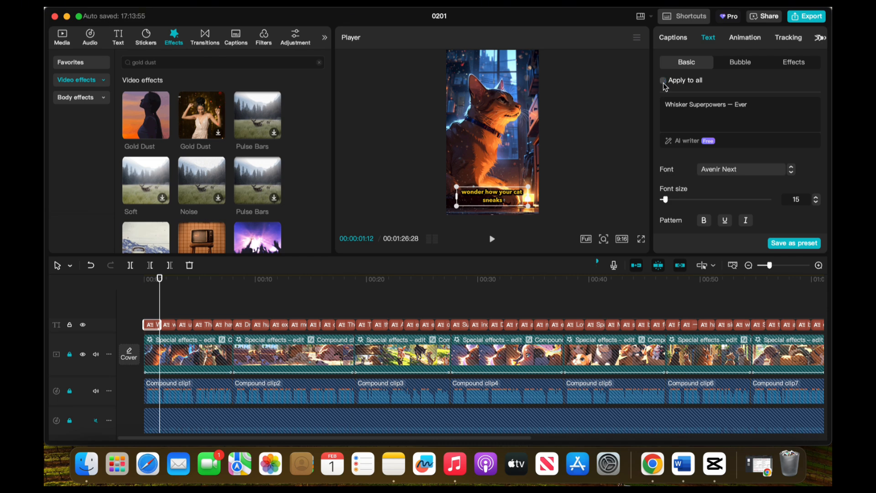
{"action": "left_click", "coordinate": [663, 80]}
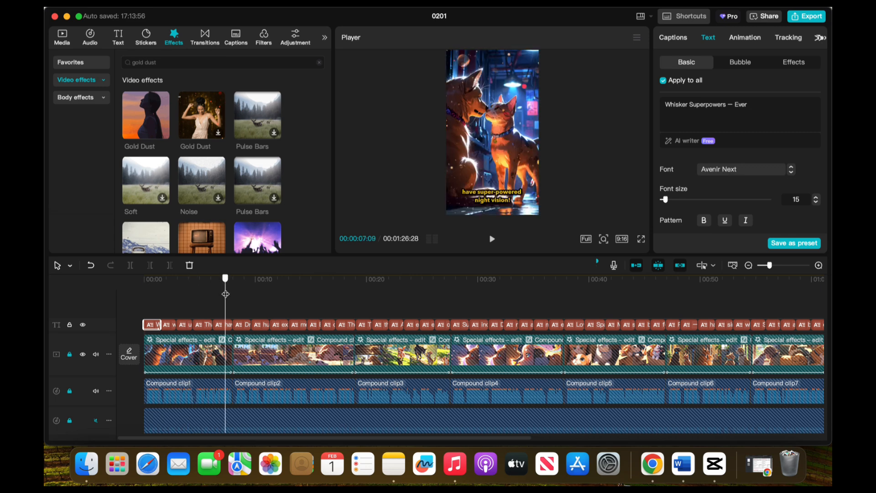
{"action": "left_click", "coordinate": [672, 37]}
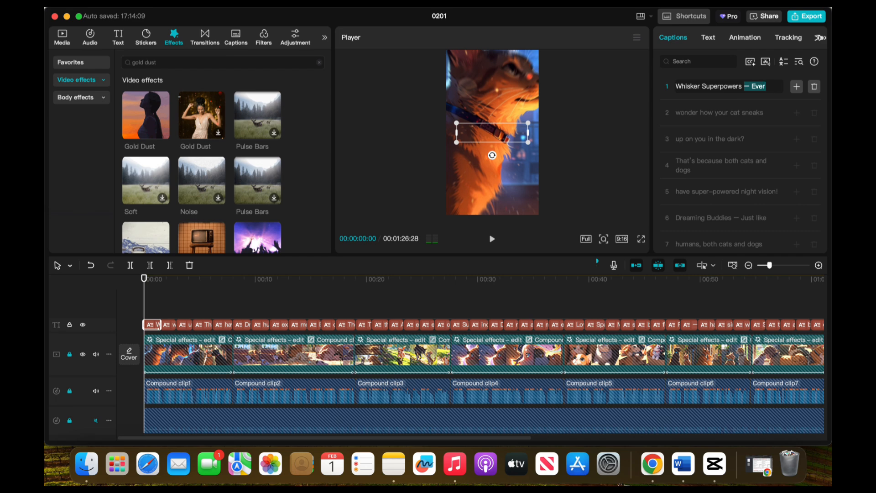
{"action": "left_click", "coordinate": [719, 113]}
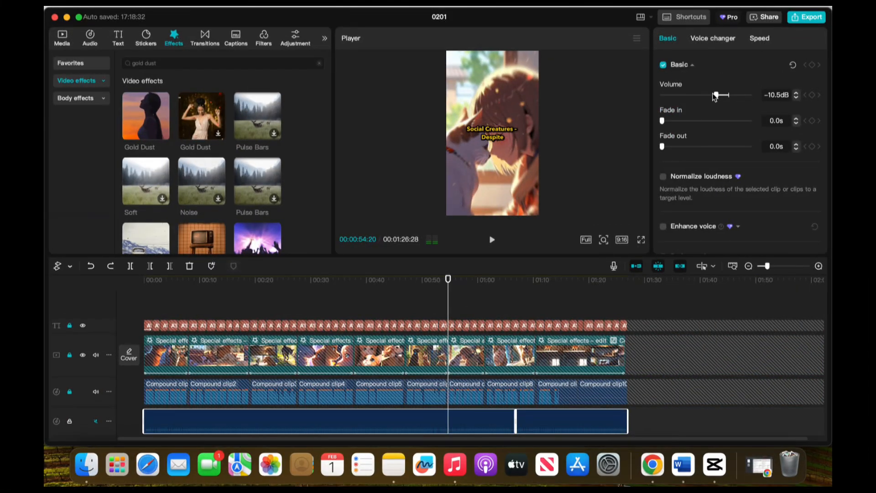
- Drag the audio track's volume down to settle around -21 dB
{"action": "left_click_drag", "start_coordinate": [720, 95], "coordinate": [708, 95]}
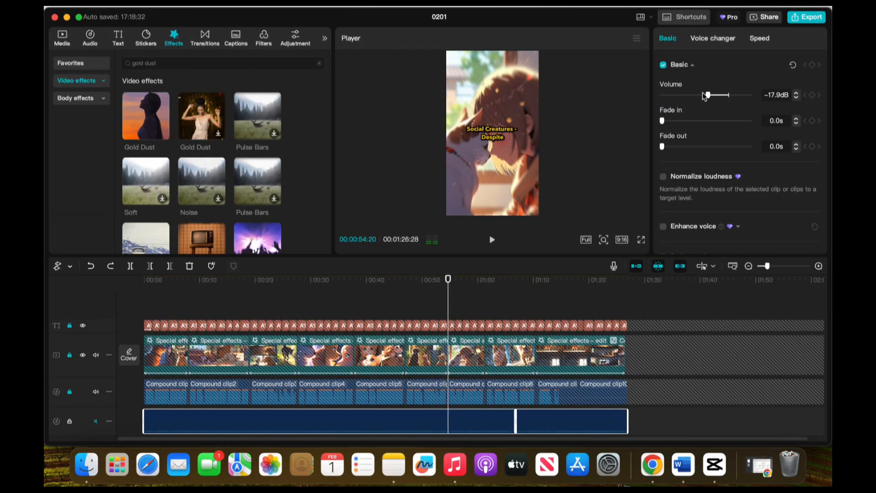
{"action": "left_click_drag", "start_coordinate": [706, 94], "coordinate": [702, 94]}
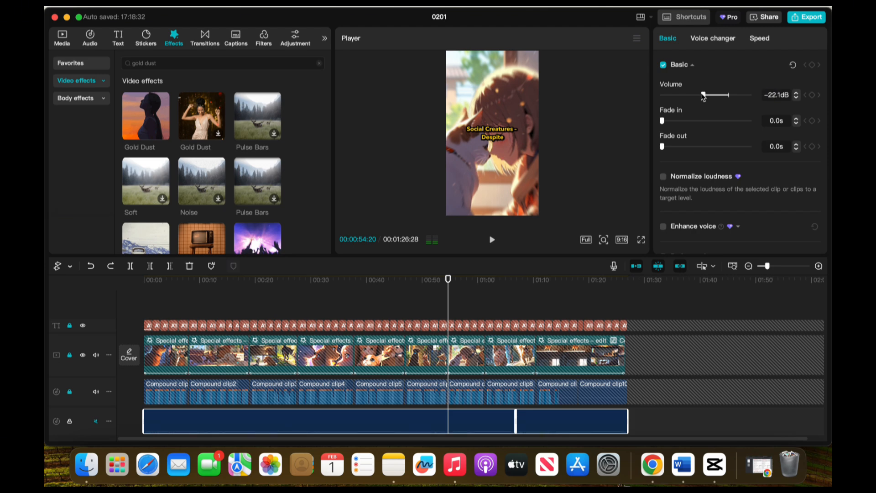
{"action": "left_click_drag", "start_coordinate": [703, 95], "coordinate": [708, 95]}
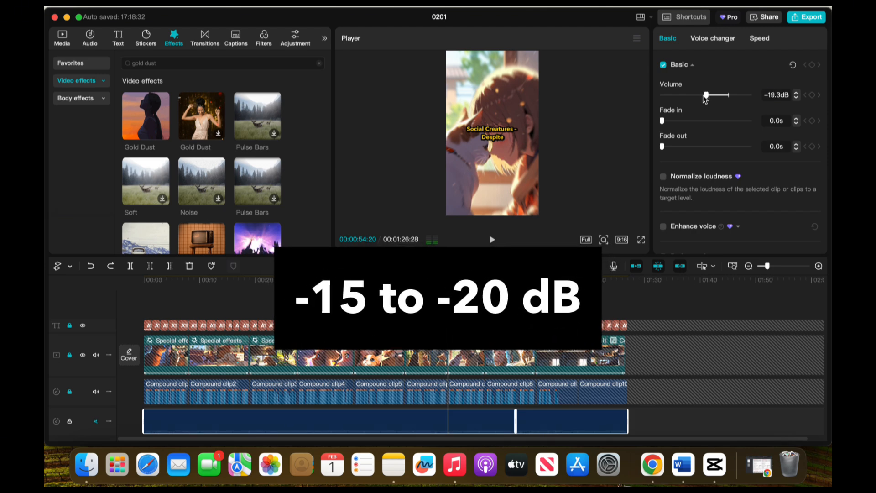
{"action": "left_click_drag", "start_coordinate": [706, 94], "coordinate": [704, 94]}
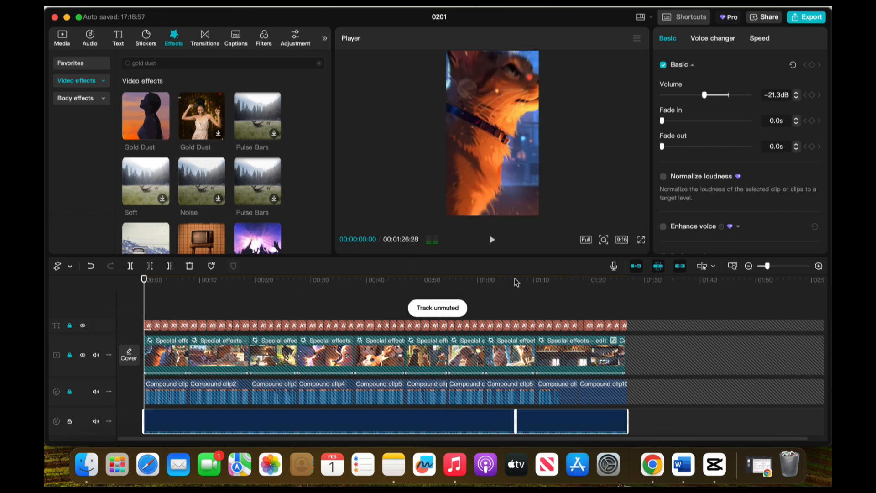
- Browse the Music category of the audio library and select the opening timeline clips
{"action": "left_click", "coordinate": [89, 38]}
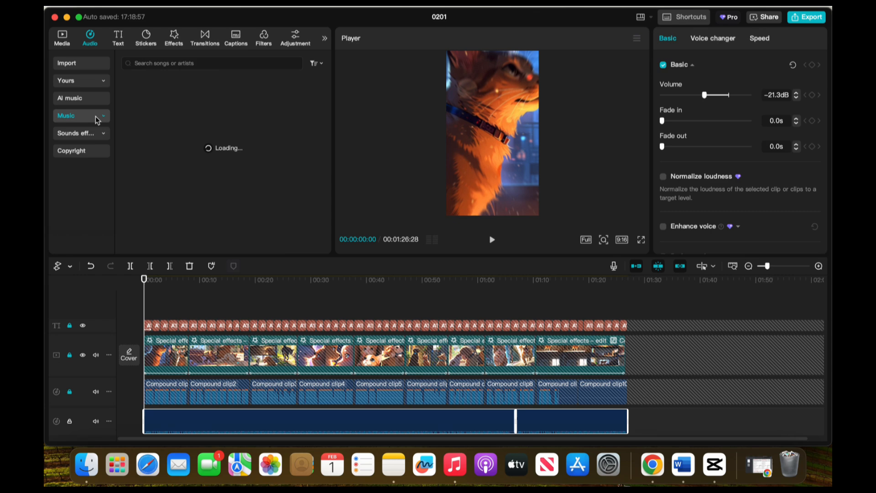
{"action": "left_click", "coordinate": [66, 116]}
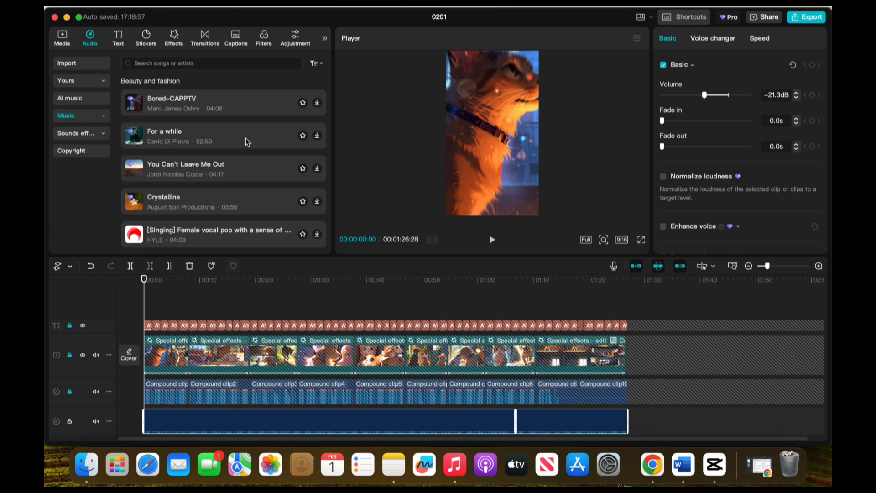
{"action": "mouse_move", "coordinate": [146, 187]}
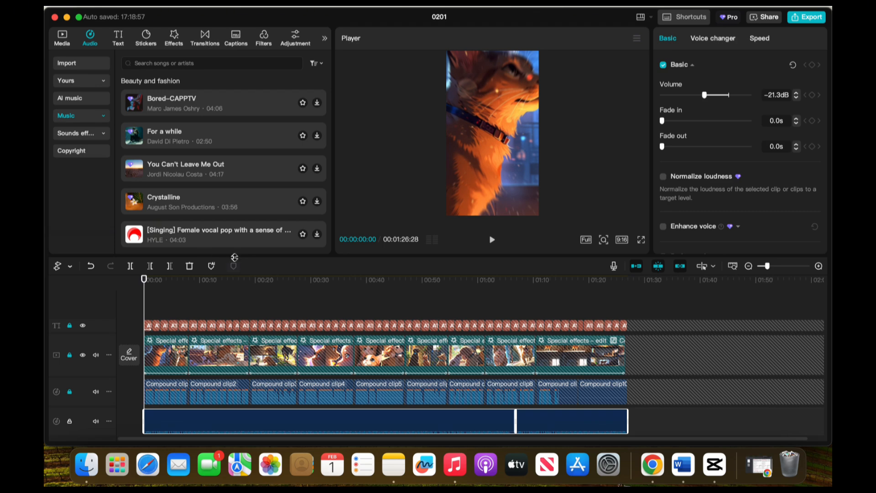
{"action": "mouse_move", "coordinate": [189, 285]}
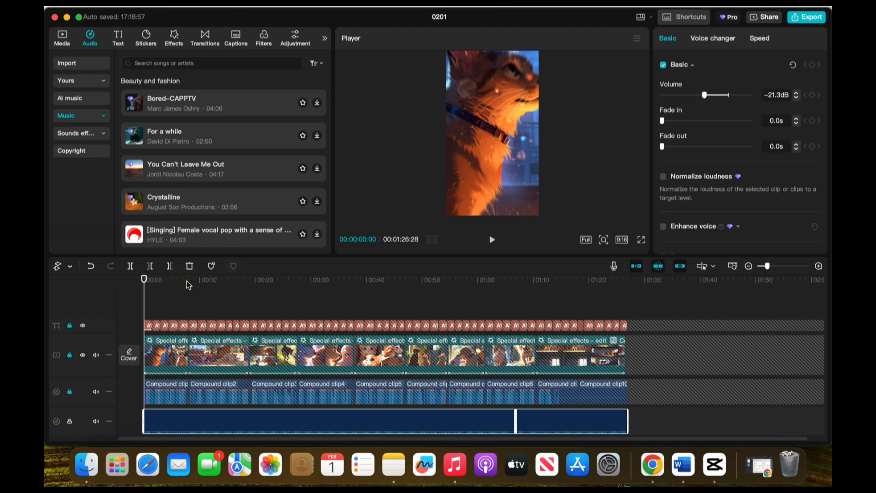
{"action": "left_click", "coordinate": [249, 279]}
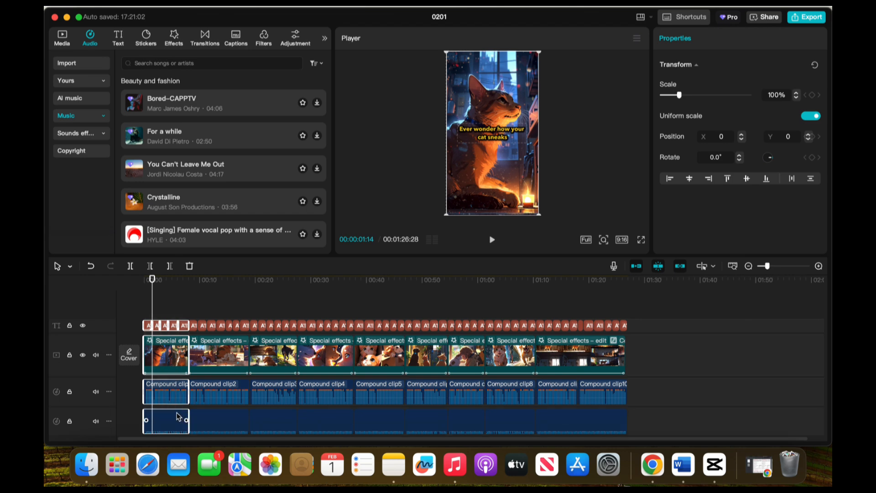
- Bring up the context menu on the opening piece to group clips into a compound clip
{"action": "right_click", "coordinate": [165, 419]}
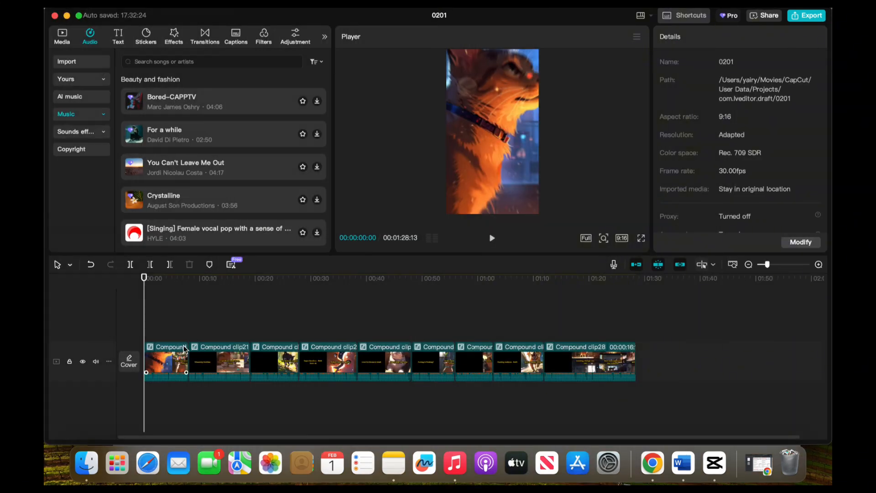
{"action": "left_click", "coordinate": [166, 361]}
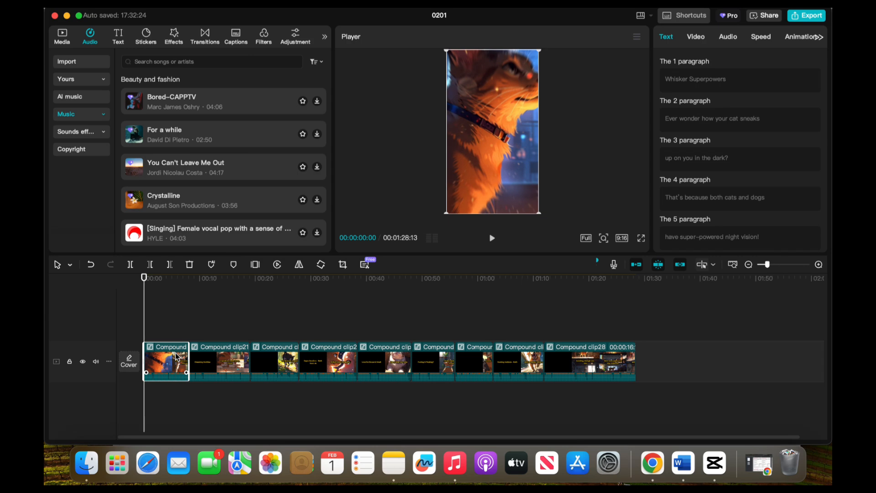
{"action": "right_click", "coordinate": [166, 361]}
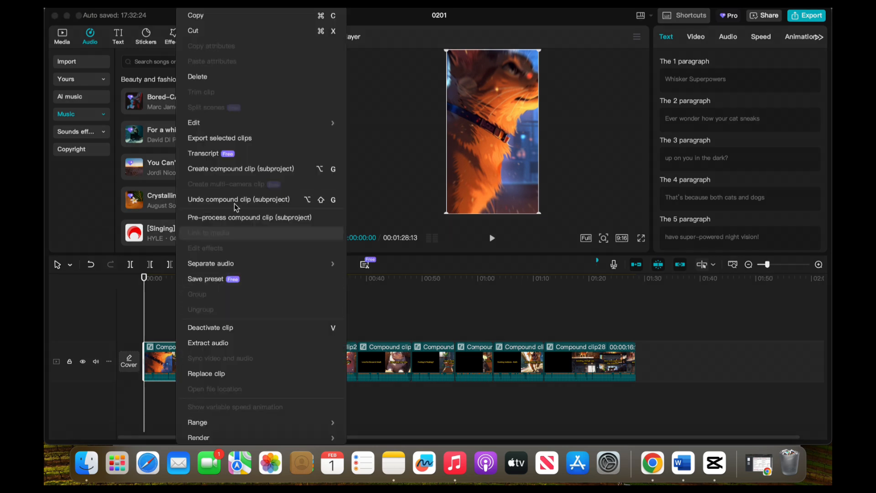
{"action": "mouse_move", "coordinate": [219, 138]}
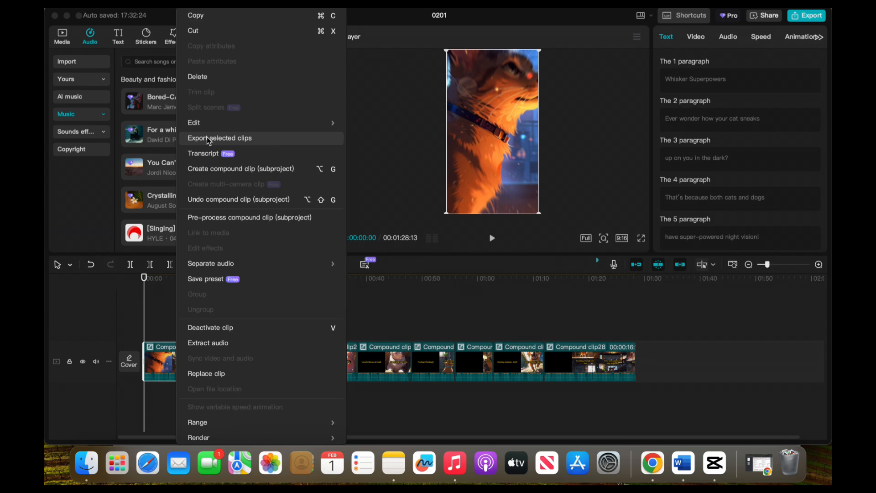
{"action": "left_click", "coordinate": [219, 138]}
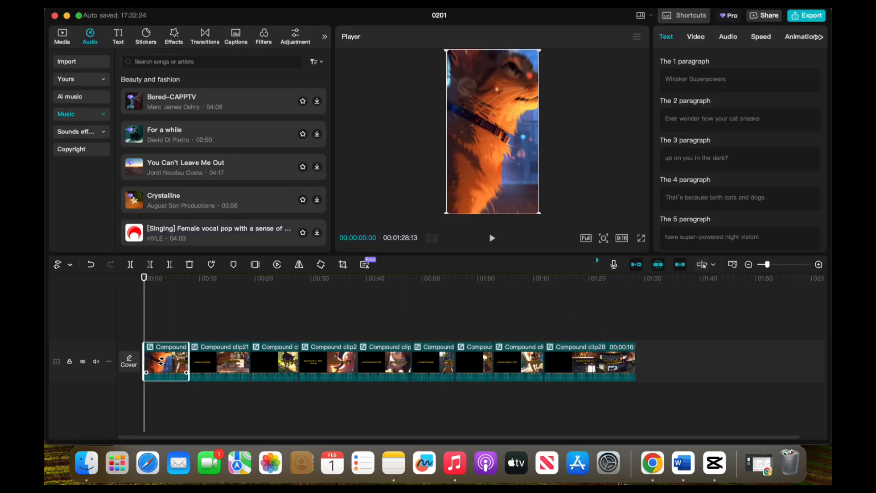
- Export the selected clips separately, titling them 'facts about cats and'
{"action": "right_click", "coordinate": [166, 361]}
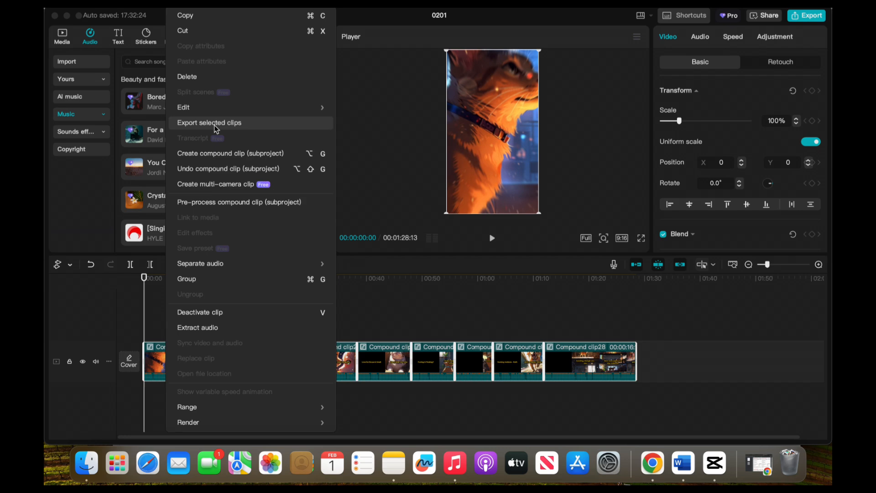
{"action": "left_click", "coordinate": [209, 122]}
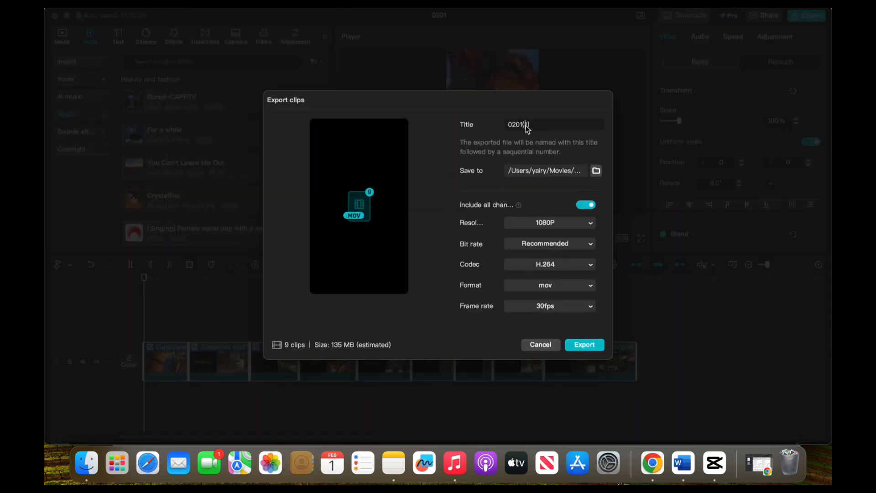
{"action": "type", "text": "facts about cats and"}
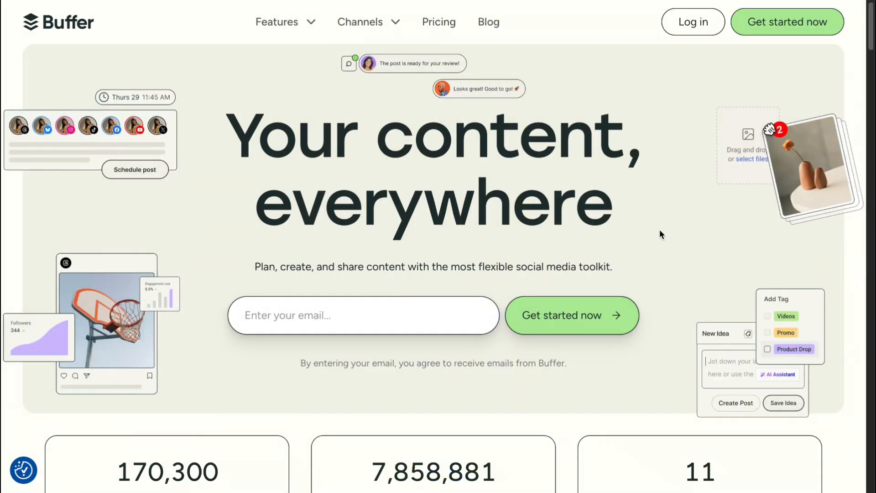
{"action": "scroll", "scroll_direction": "down", "scroll_amount": 3}
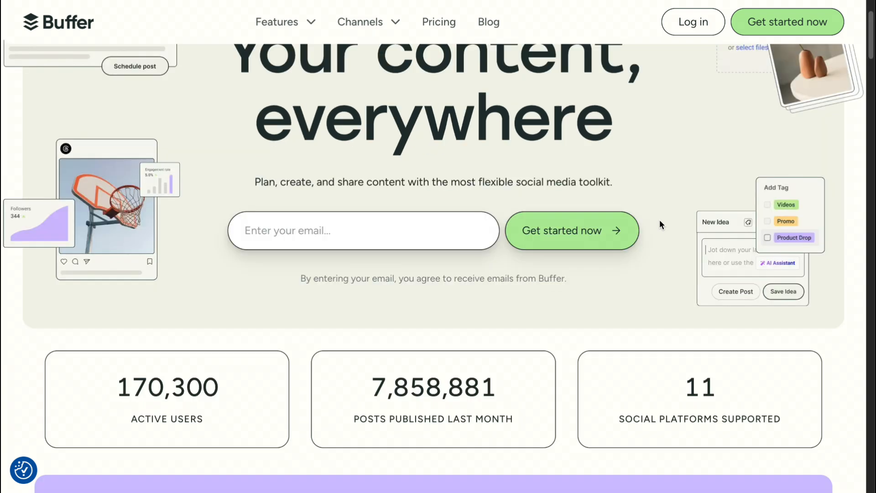
{"action": "scroll", "scroll_direction": "down", "scroll_amount": 3}
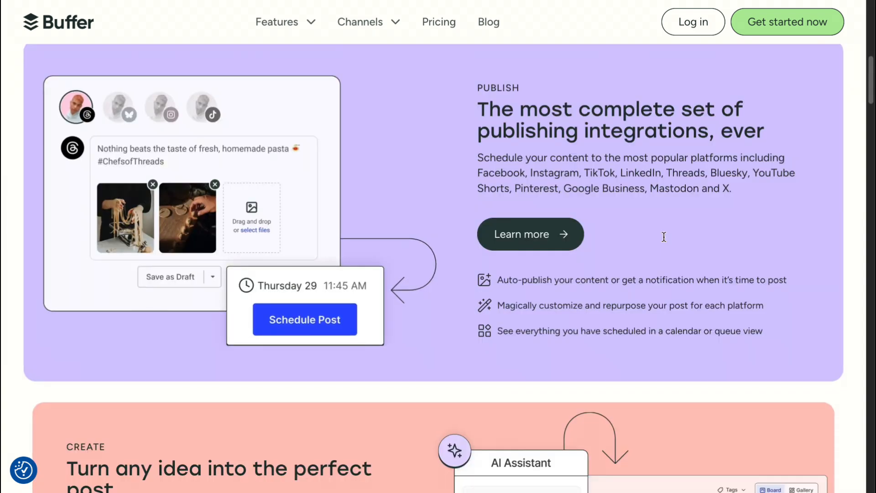
{"action": "scroll", "scroll_direction": "down", "scroll_amount": 3}
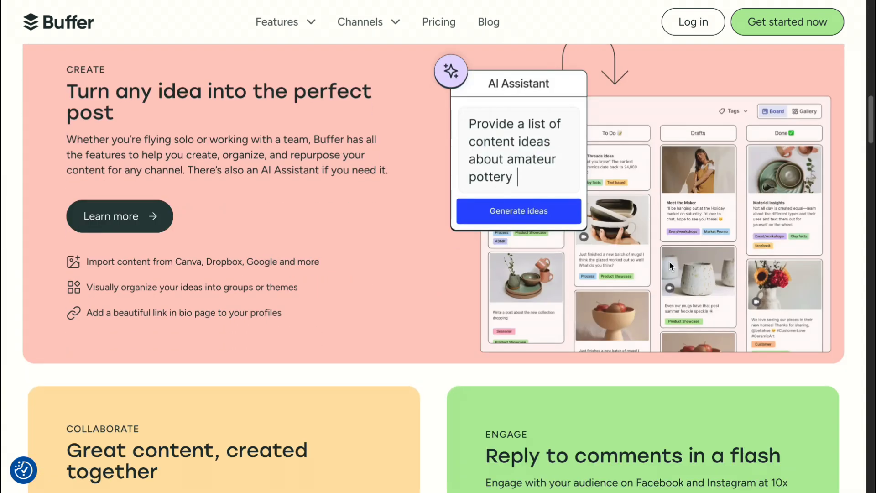
{"action": "scroll", "scroll_direction": "down", "scroll_amount": 3}
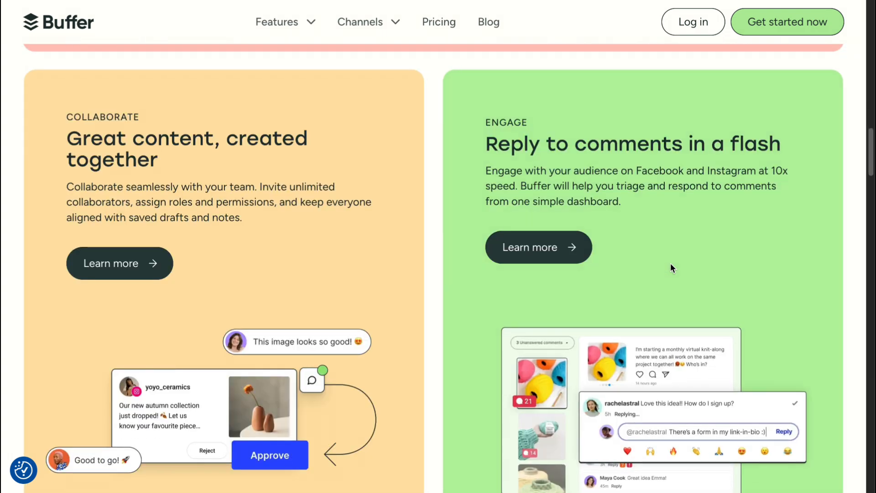
{"action": "scroll", "scroll_direction": "down", "scroll_amount": 3}
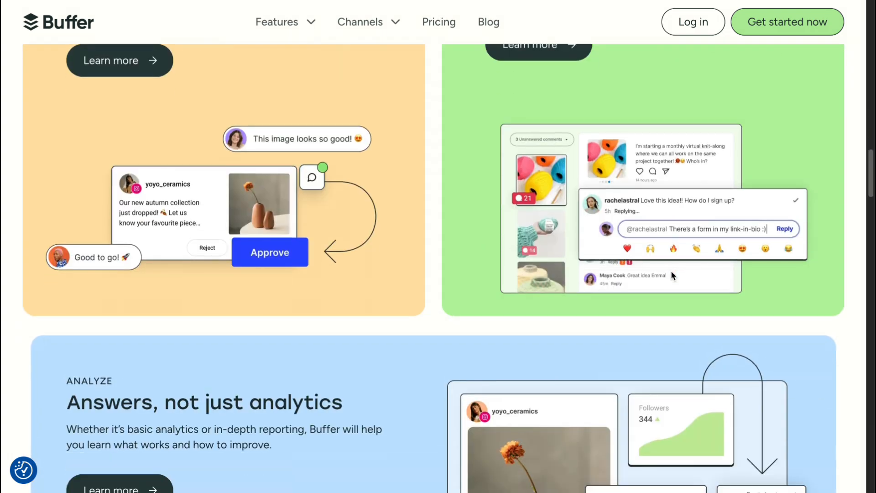
{"action": "scroll", "scroll_direction": "down", "scroll_amount": 3}
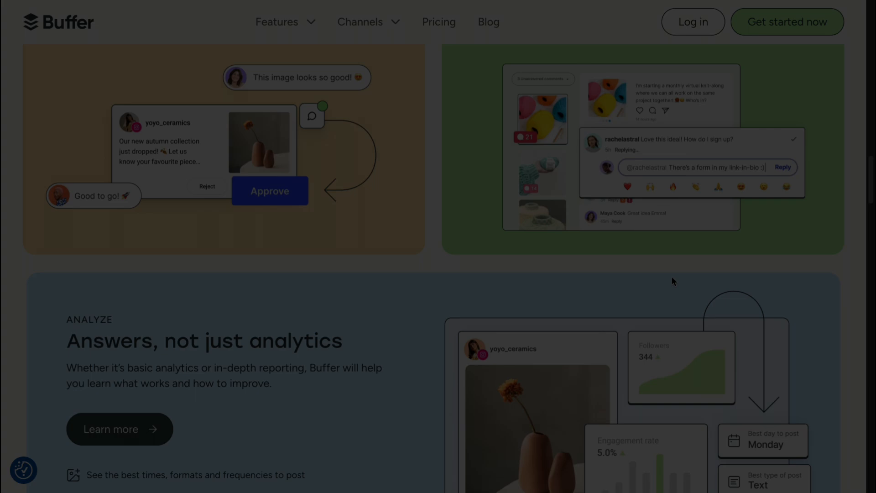
{"action": "scroll", "scroll_direction": "down", "scroll_amount": 3}
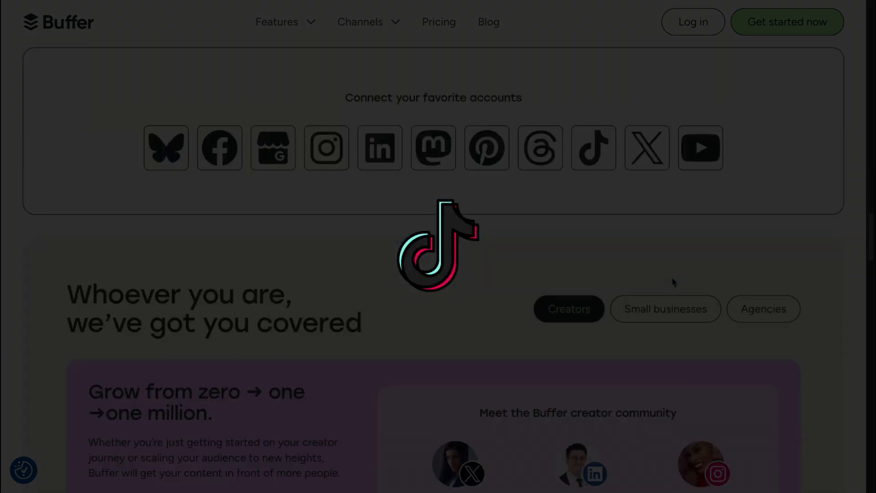
{"action": "scroll", "scroll_direction": "down", "scroll_amount": 3}
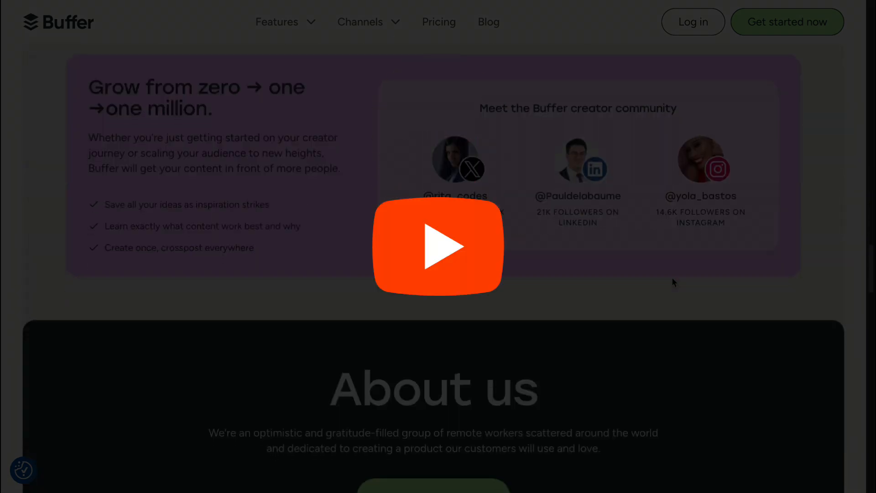
{"action": "scroll", "scroll_direction": "down", "scroll_amount": 3}
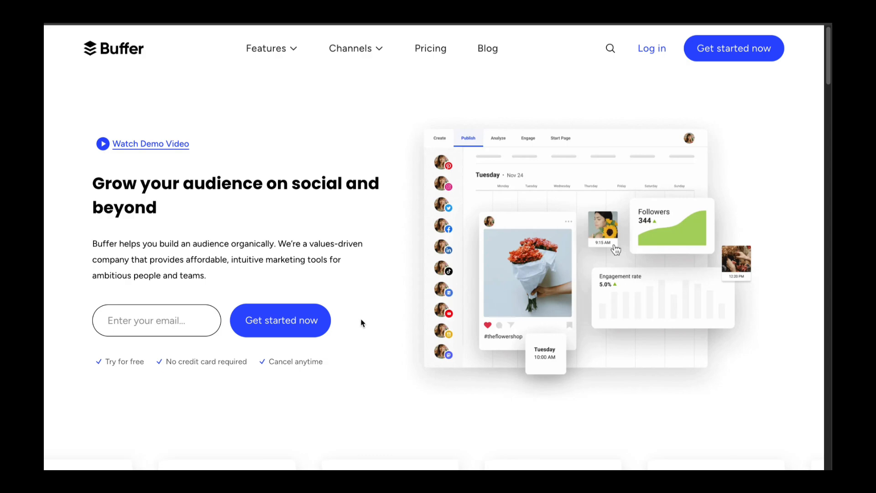
- Review the connected channels and switch to the Publish queue for the YouTube channel
{"action": "scroll", "scroll_direction": "down", "scroll_amount": 3}
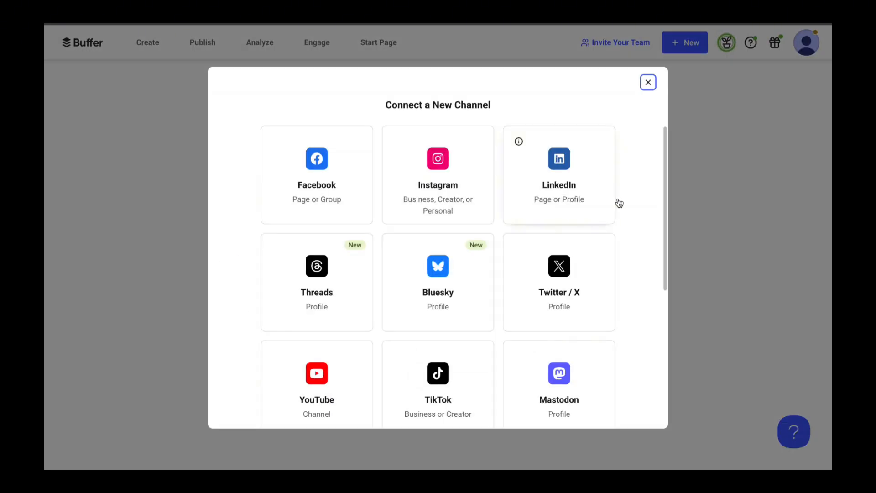
{"action": "scroll", "scroll_direction": "down", "scroll_amount": 3}
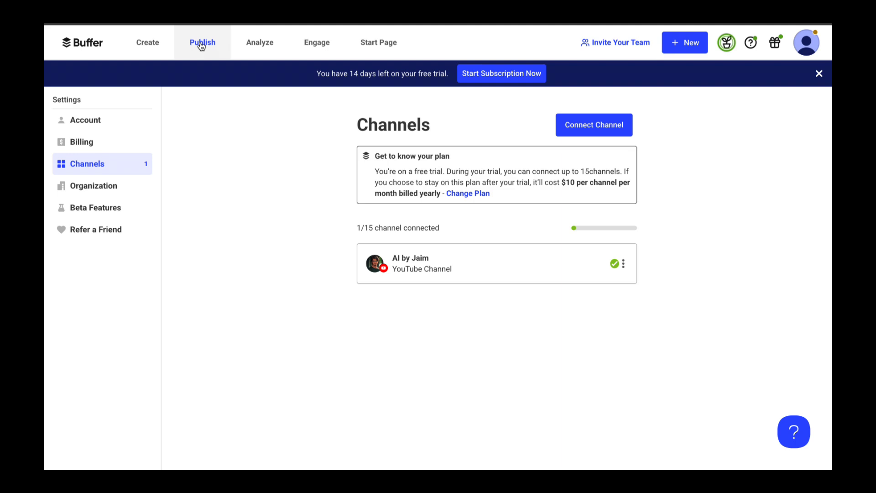
{"action": "left_click", "coordinate": [203, 43]}
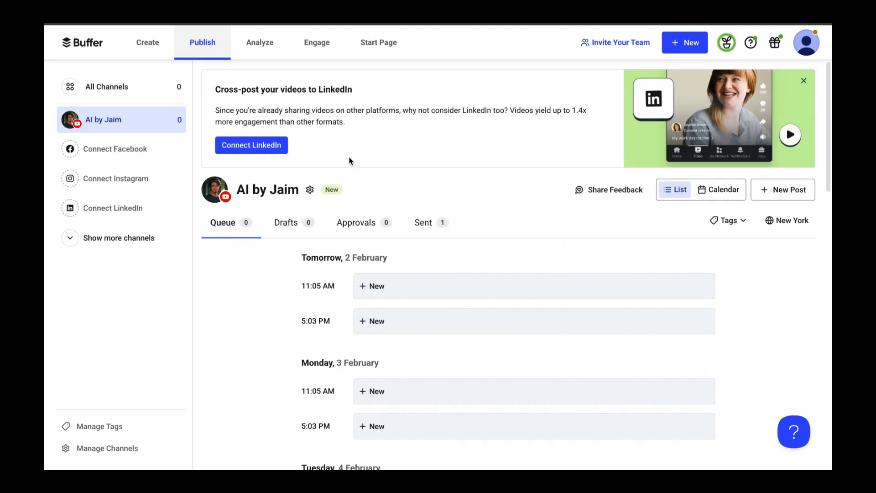
- Start a new YouTube post and begin the title 'Fun facts that'
{"action": "left_click", "coordinate": [783, 190]}
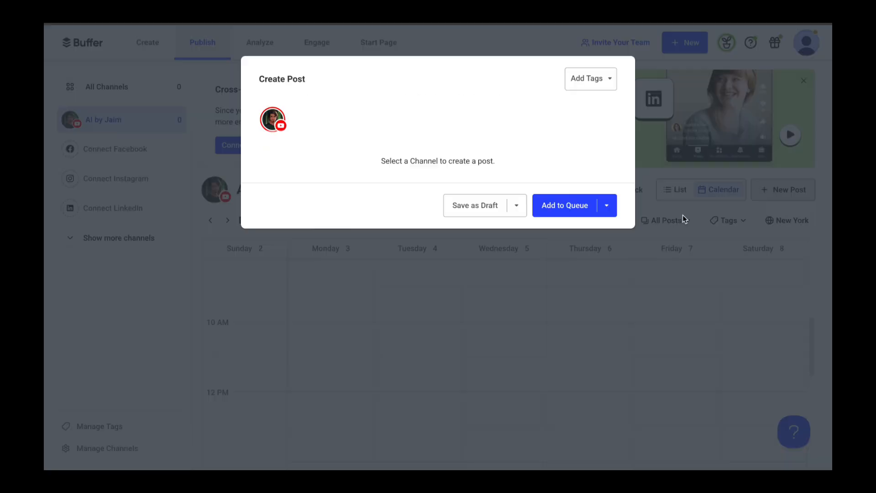
{"action": "left_click", "coordinate": [272, 119]}
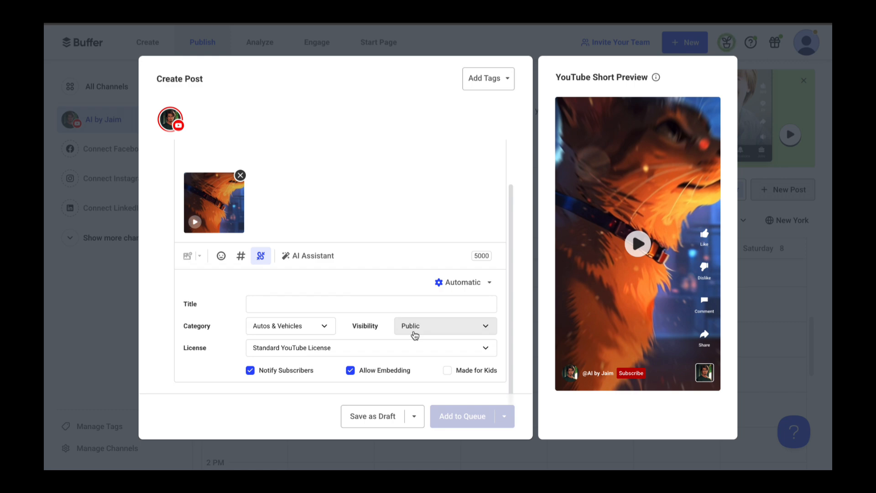
{"action": "type", "text": "Fun facts that cats and dogs have in common"}
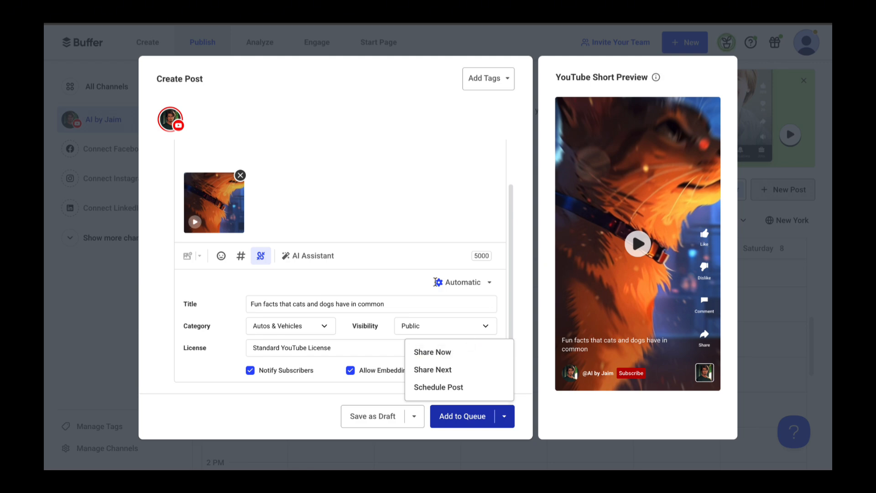
{"action": "mouse_move", "coordinate": [468, 392]}
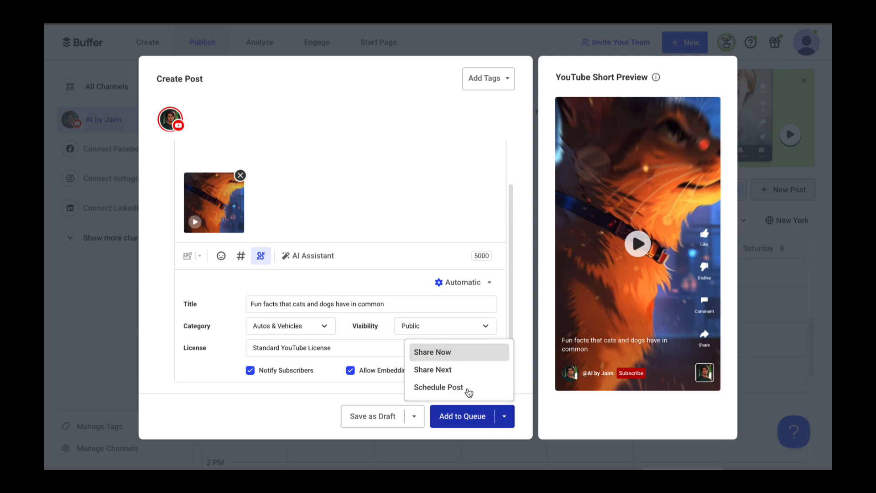